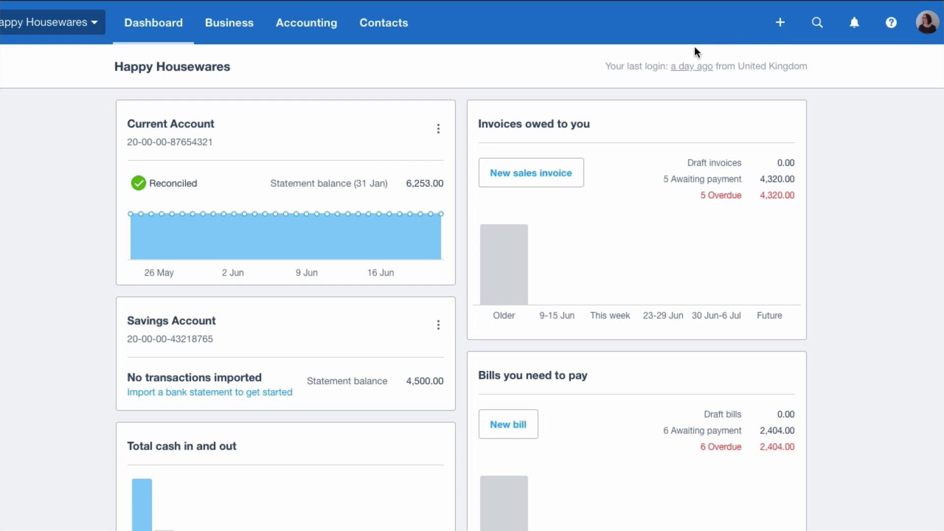
# - Create invoice INV-019011 from the + Create new menu
pyautogui.click(780, 22)
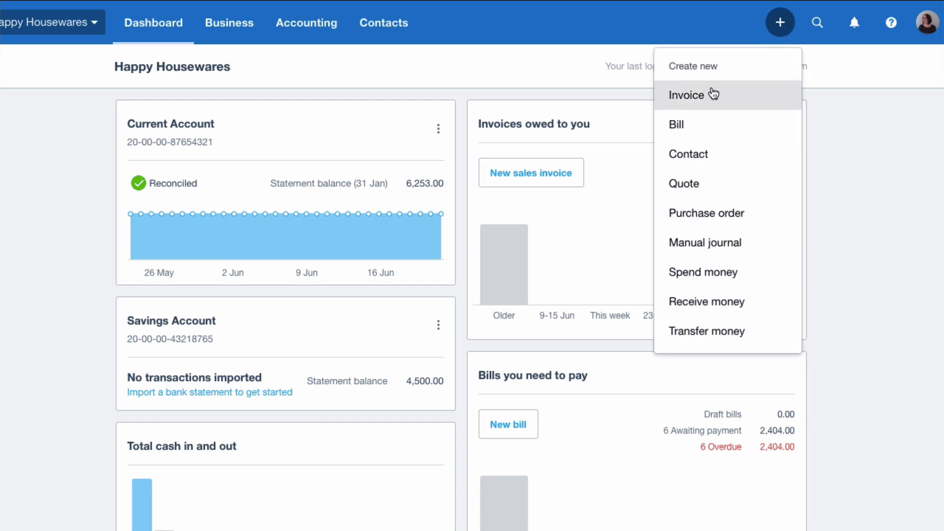
pyautogui.click(686, 94)
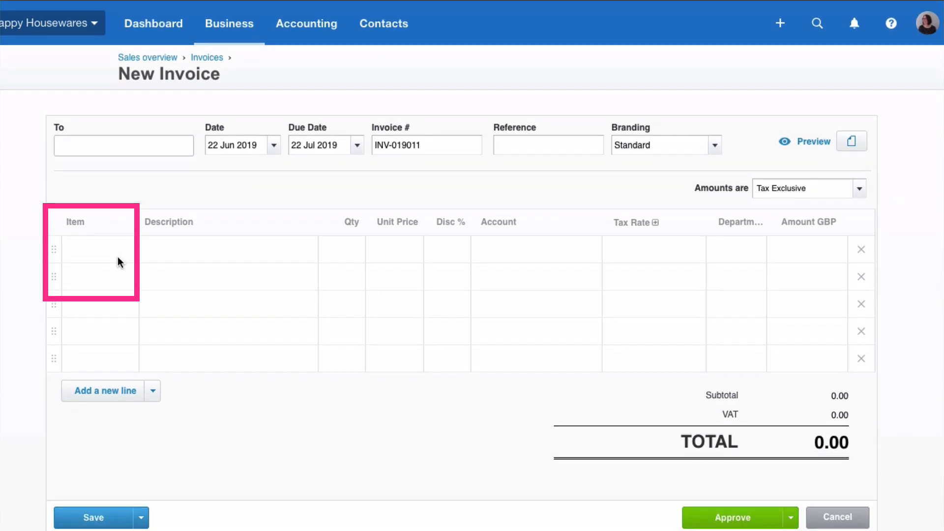
pyautogui.moveTo(153, 23)
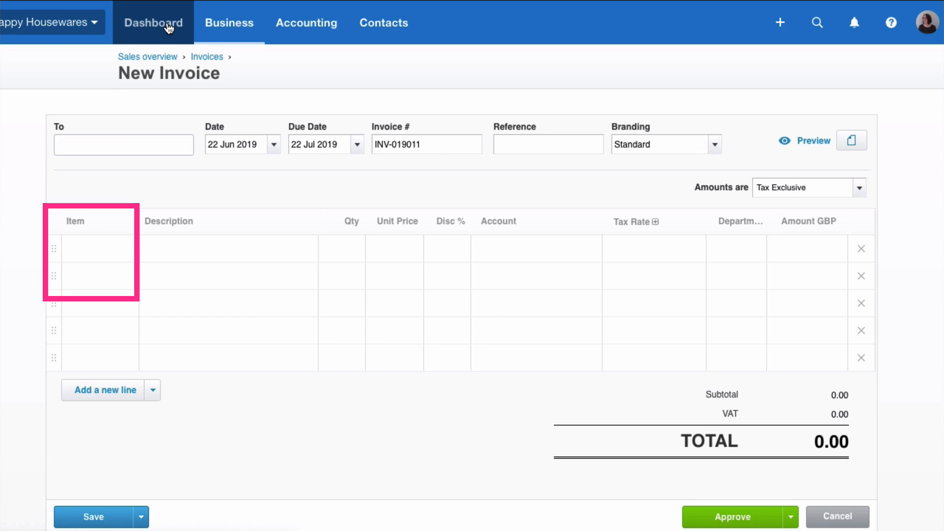
# - Leave the invoice for the Dashboard and go to Business > Products and services
pyautogui.click(229, 23)
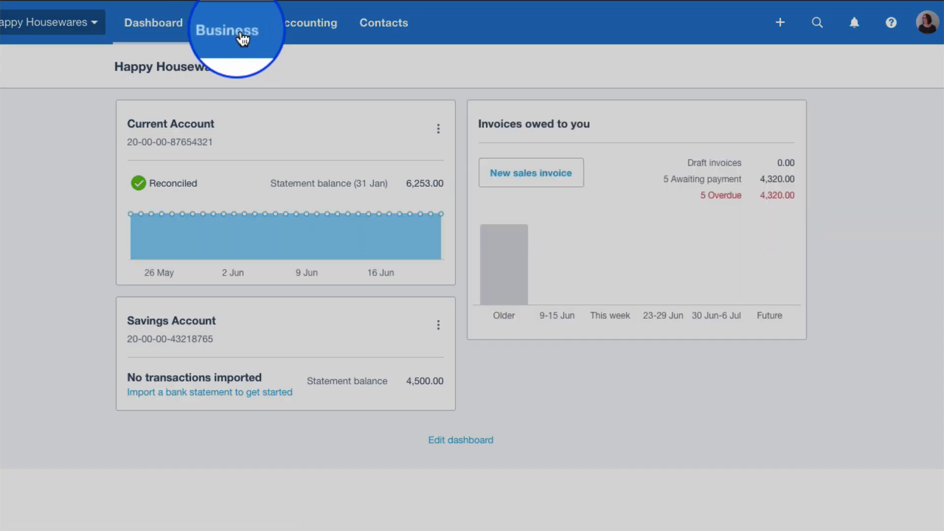
pyautogui.click(228, 23)
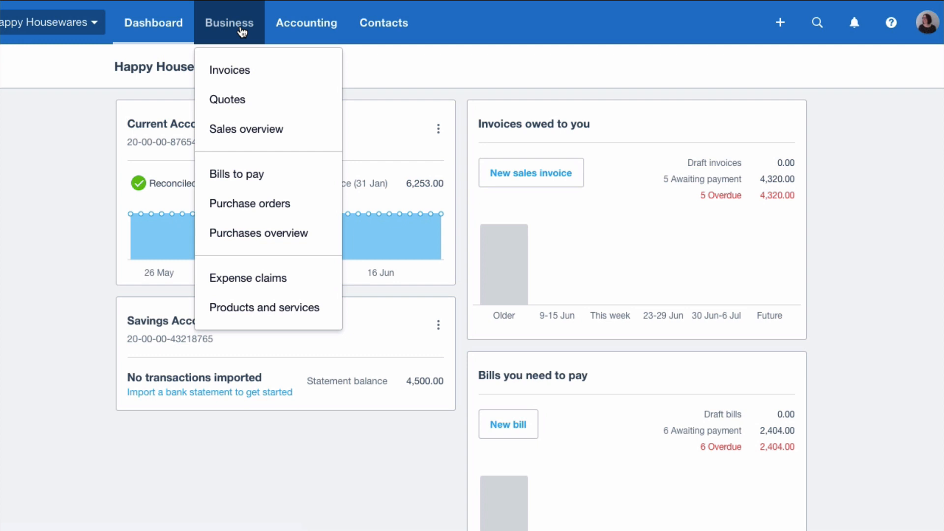
pyautogui.moveTo(265, 307)
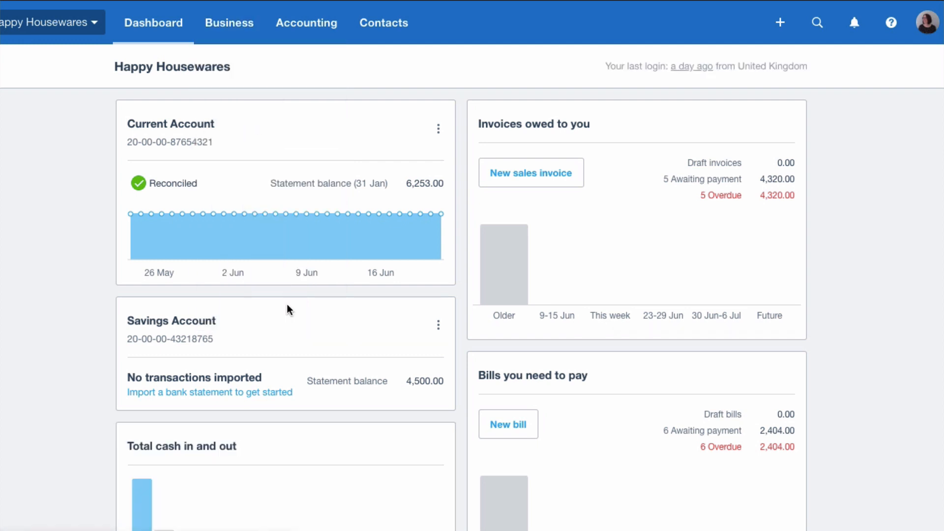
pyautogui.click(230, 23)
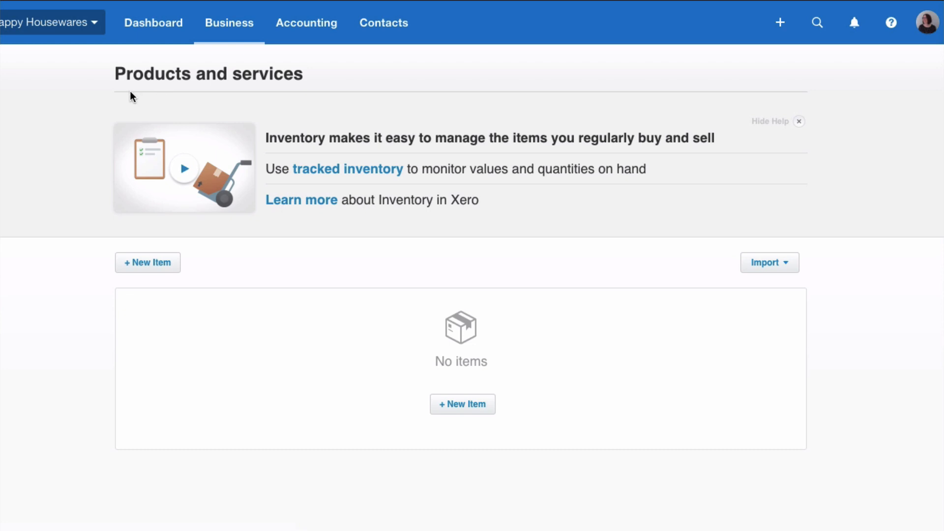
pyautogui.moveTo(316, 122)
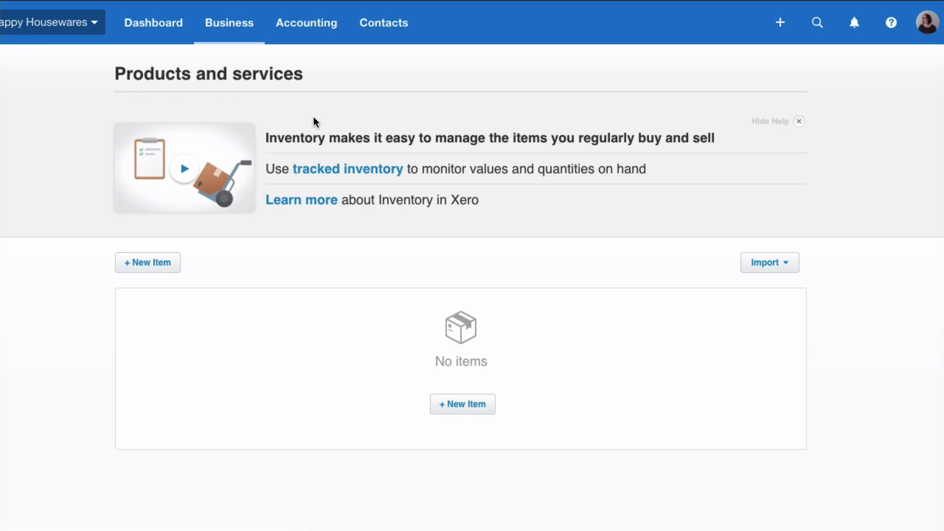
pyautogui.moveTo(328, 104)
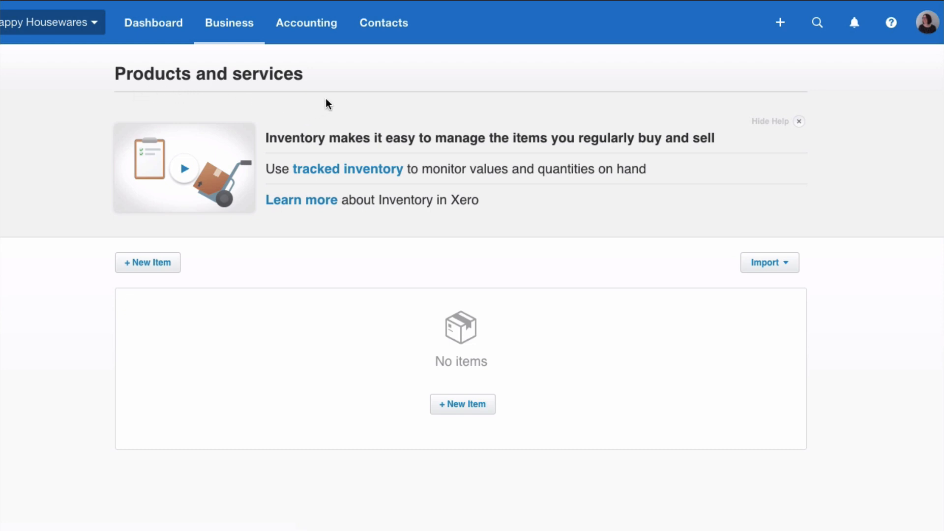
pyautogui.moveTo(300, 97)
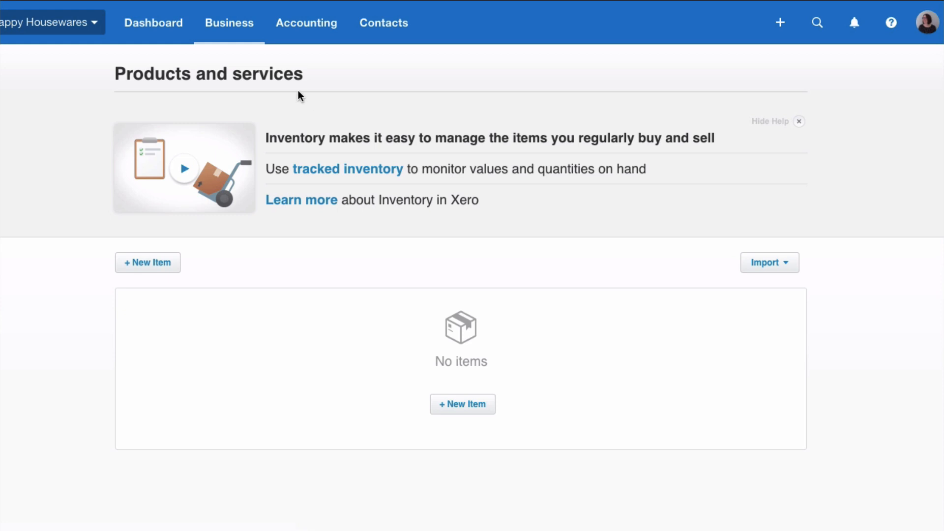
pyautogui.moveTo(439, 194)
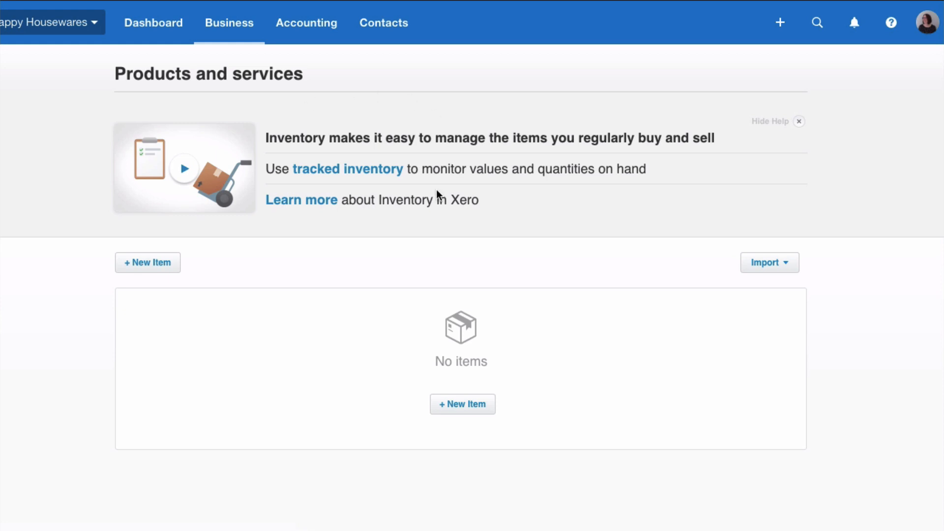
pyautogui.moveTo(282, 248)
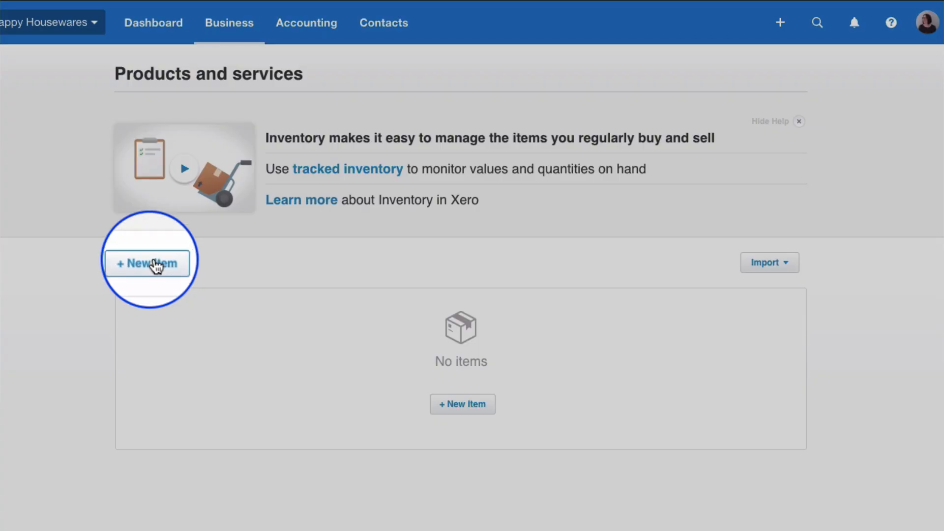
pyautogui.moveTo(462, 405)
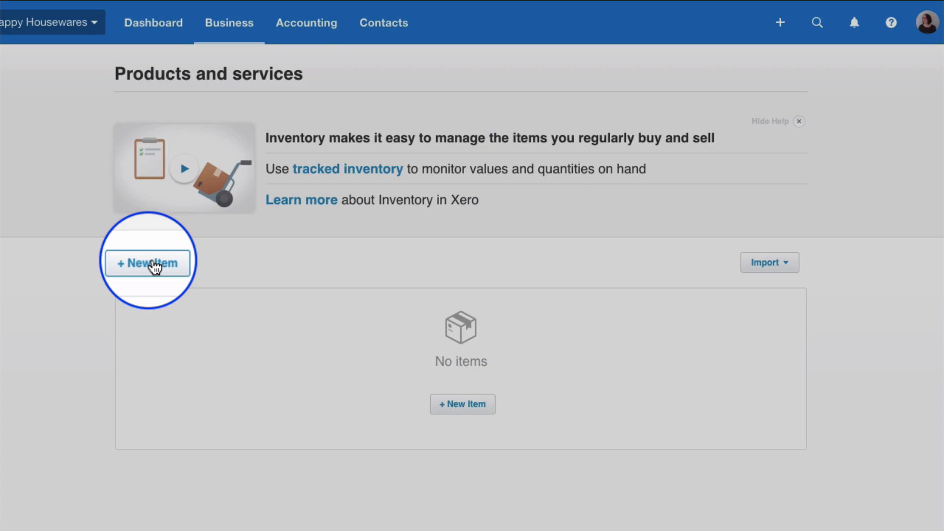
# - Start a new item with code BATHSALE and name Bathroom Items
pyautogui.click(147, 262)
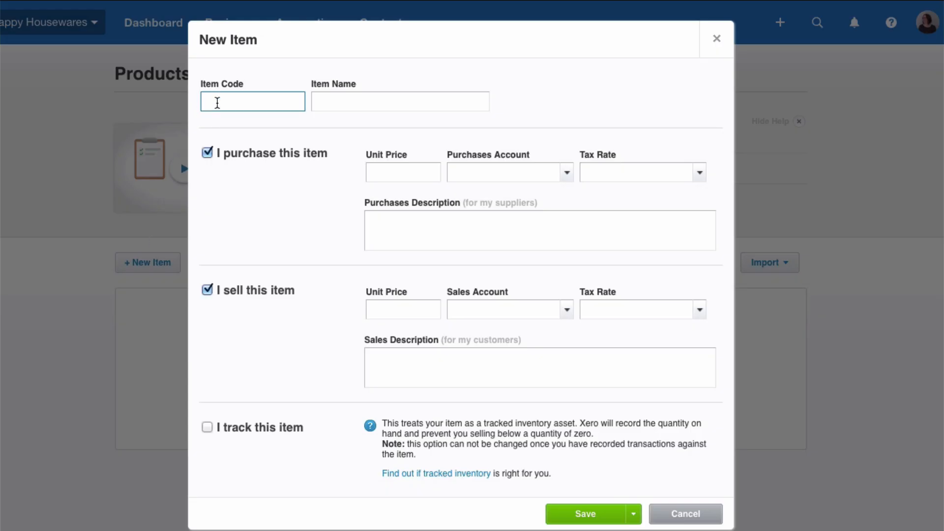
pyautogui.write('B')
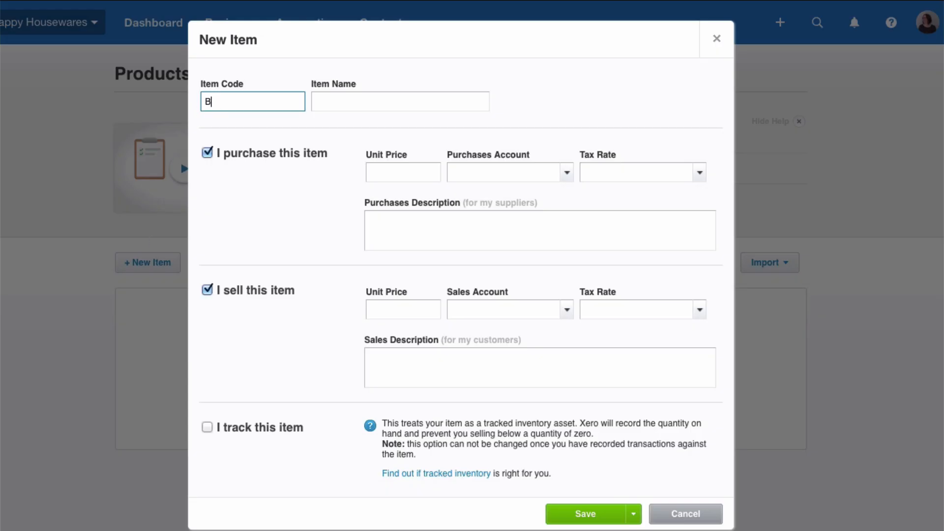
pyautogui.write('AT')
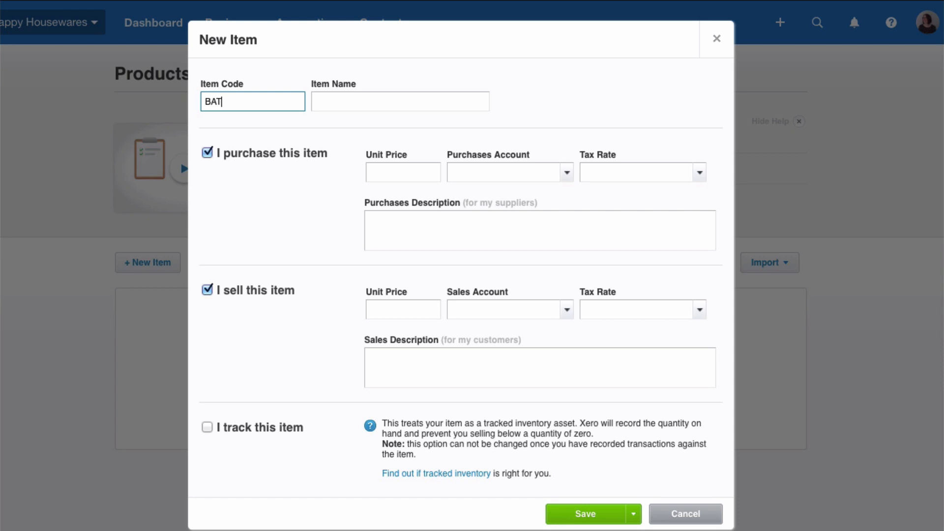
pyautogui.write('HSALE')
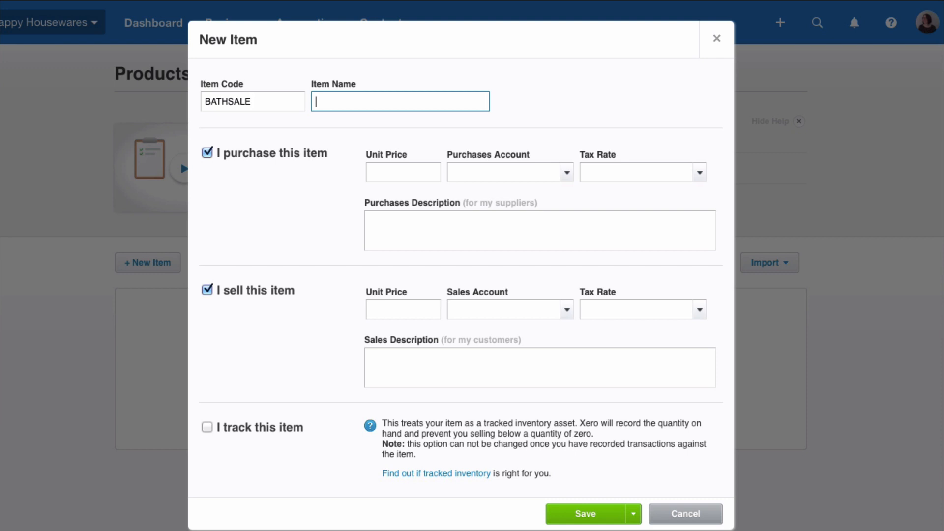
pyautogui.write('Bathroom Ite')
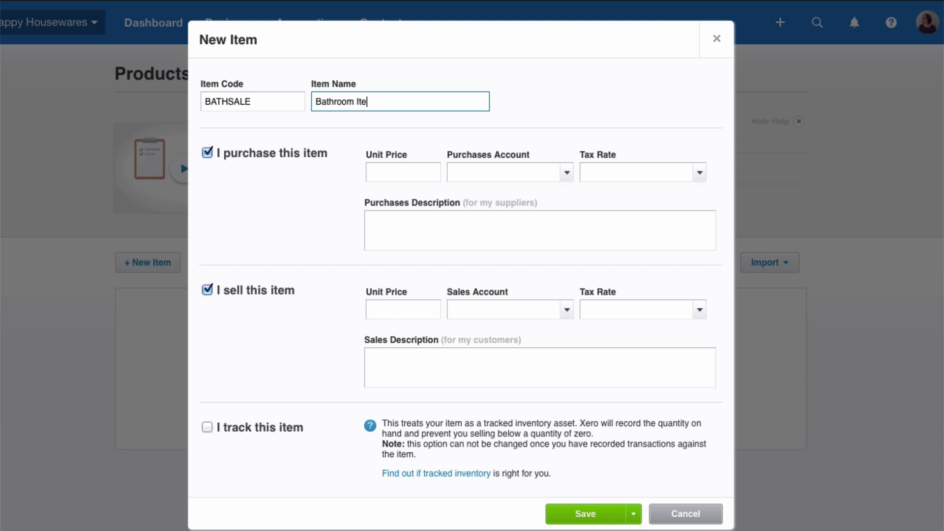
pyautogui.write('ms')
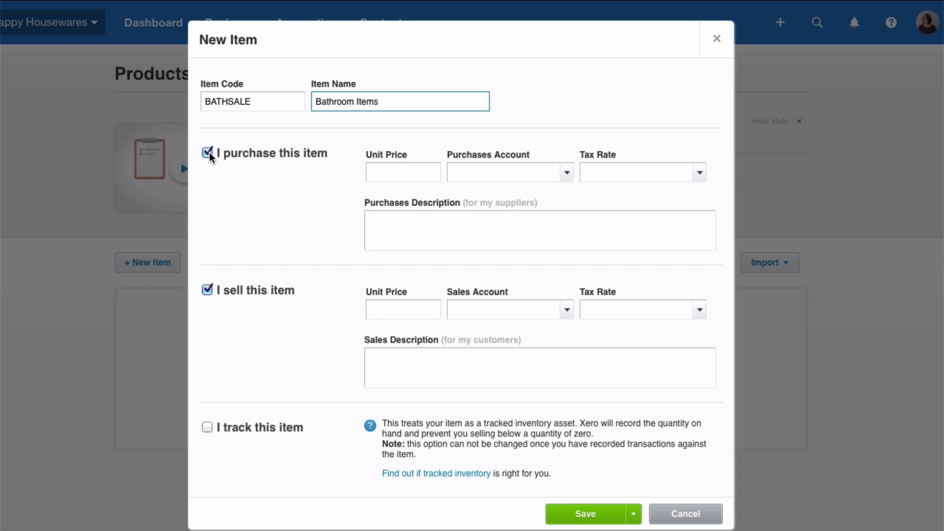
# - Make BATHSALE sold-only, posting to 200 - Sales - Bathroom Items, and save it
pyautogui.click(207, 152)
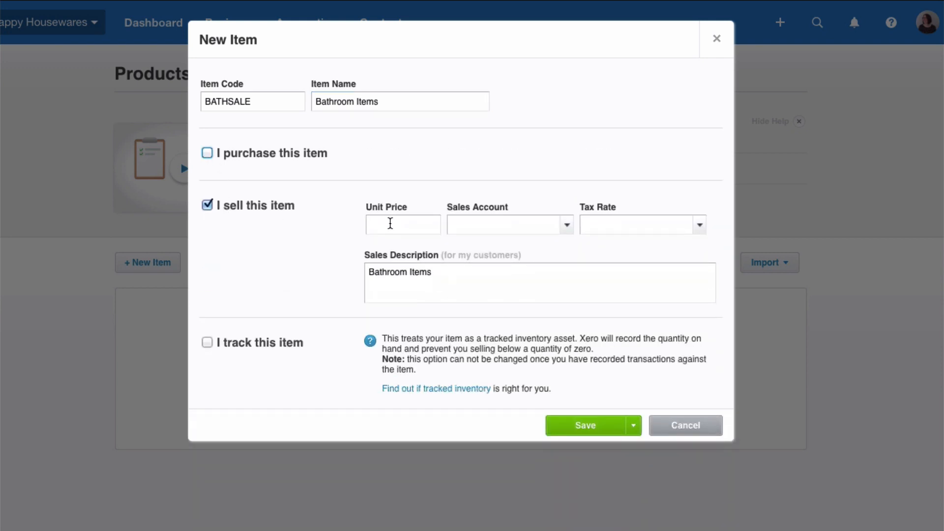
pyautogui.click(403, 224)
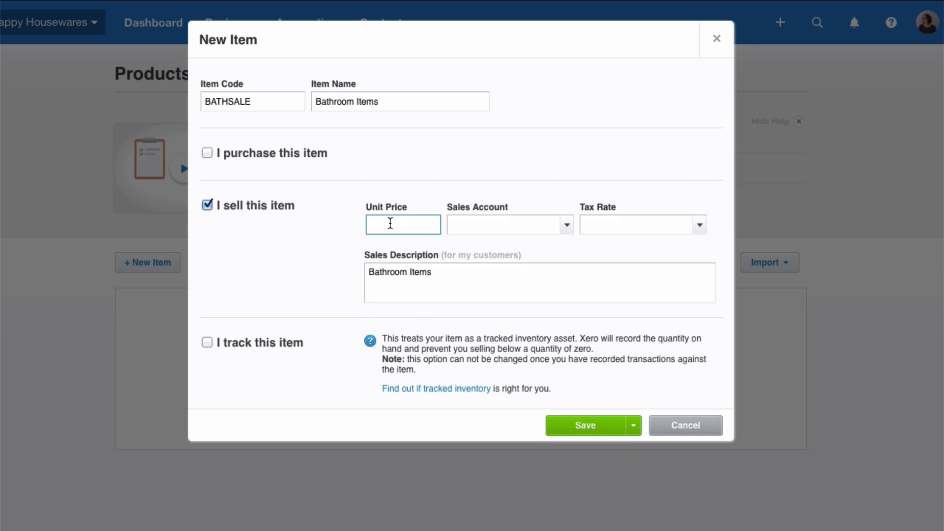
pyautogui.moveTo(475, 242)
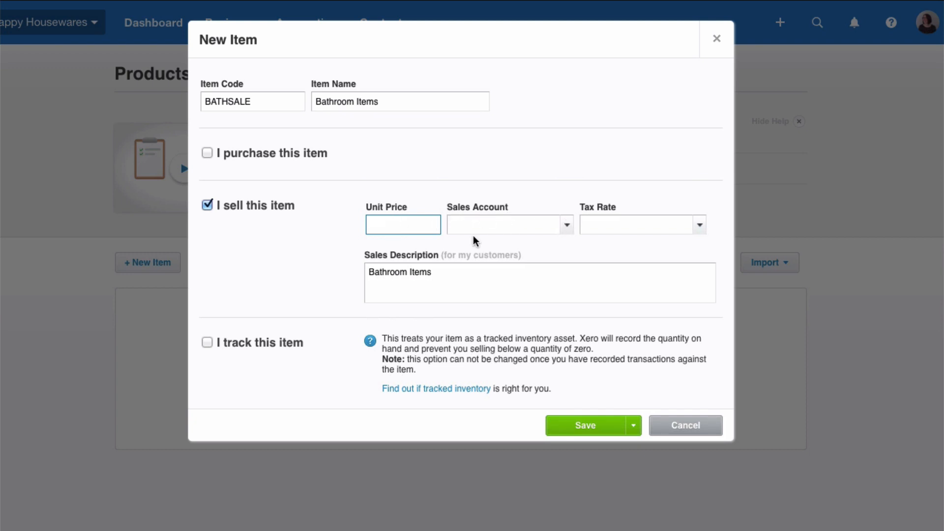
pyautogui.moveTo(571, 226)
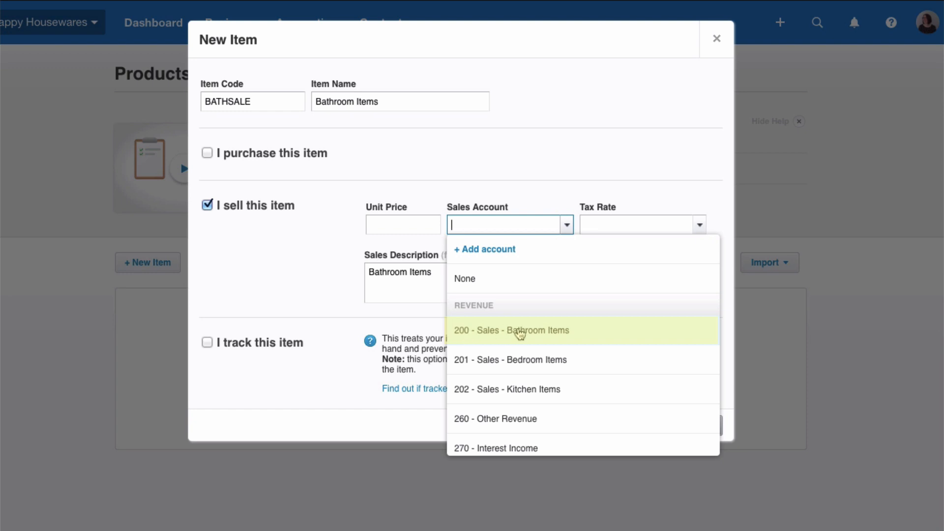
pyautogui.click(511, 330)
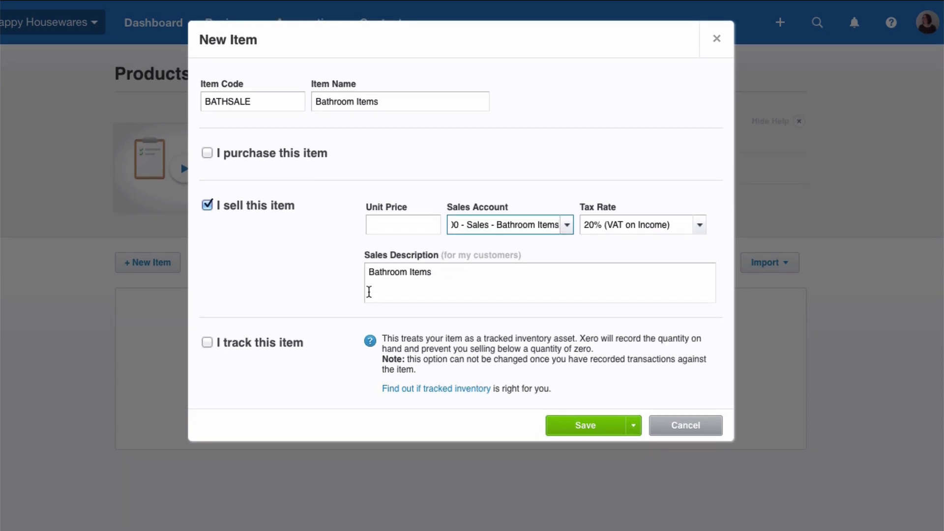
pyautogui.moveTo(215, 358)
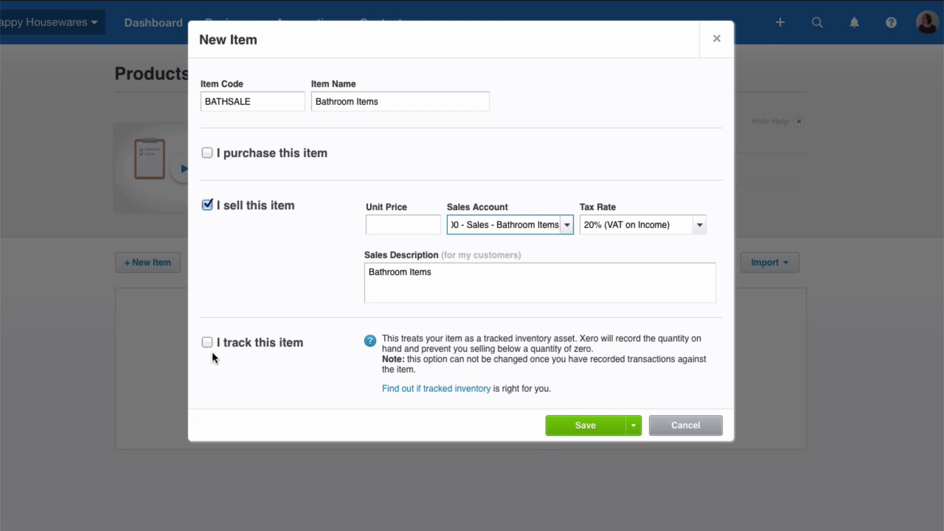
pyautogui.click(584, 425)
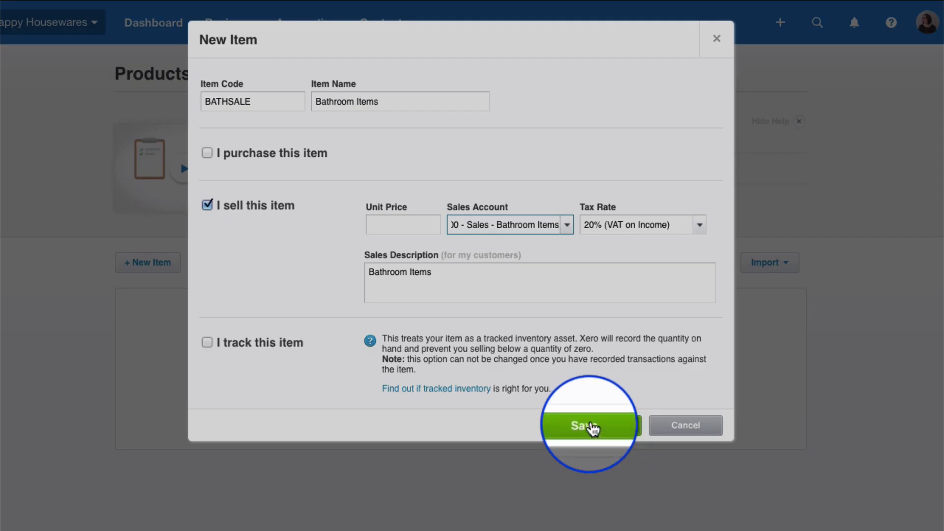
pyautogui.click(591, 425)
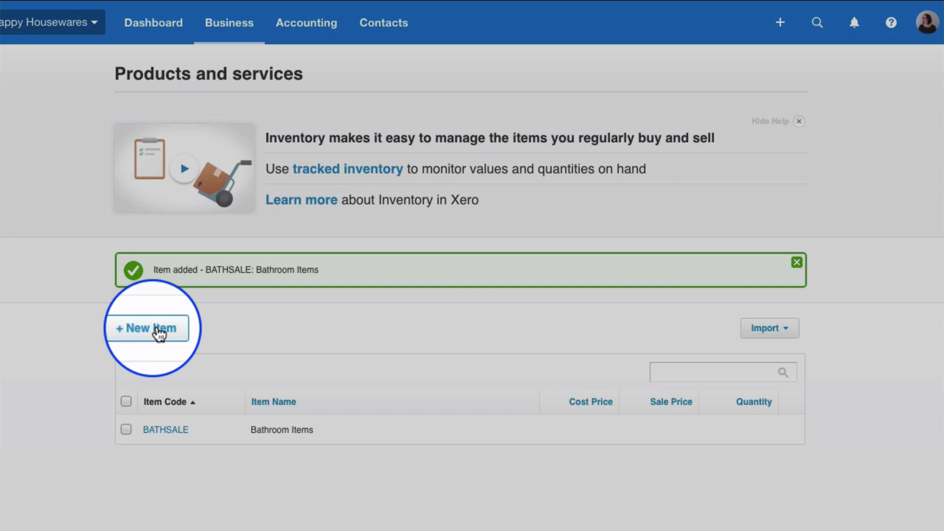
# - Add sold-only item TOOTH1 'Toothbrush Holders' with unit price 25
pyautogui.click(147, 328)
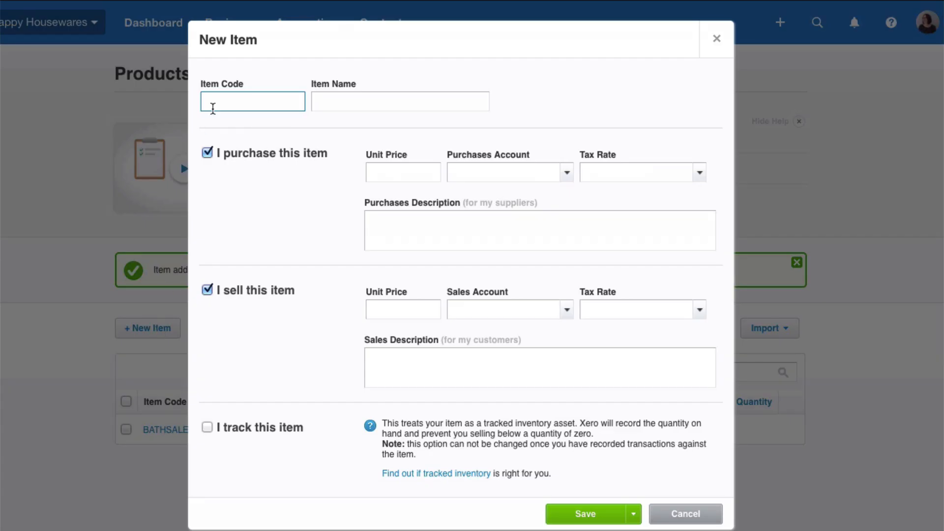
pyautogui.write('T')
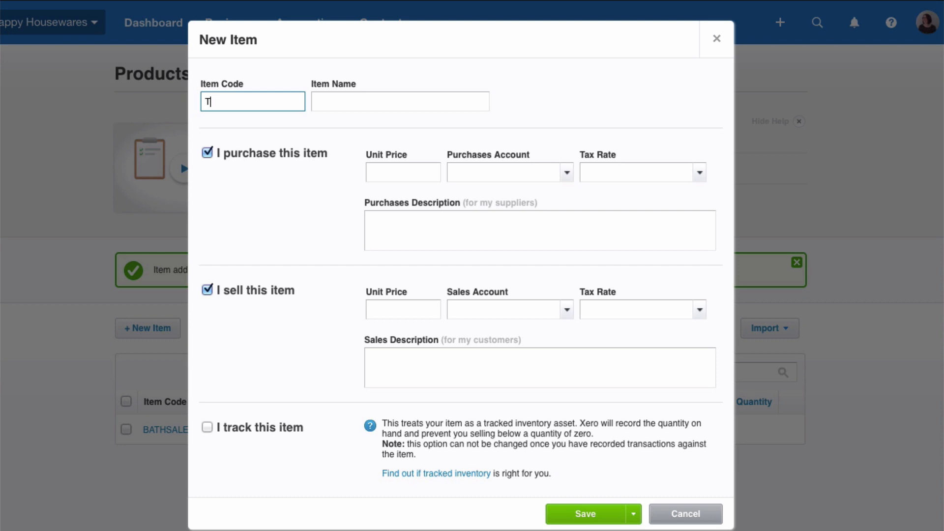
pyautogui.write('OOTH')
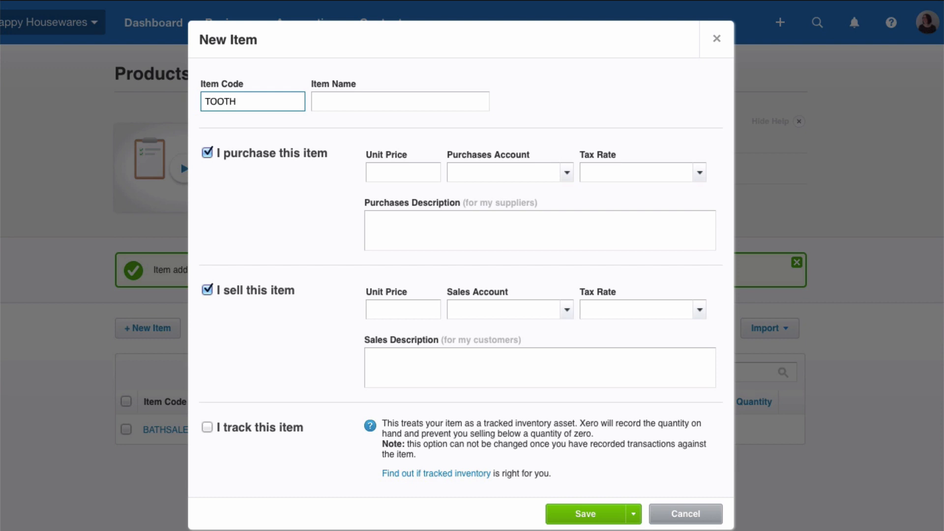
pyautogui.write('1')
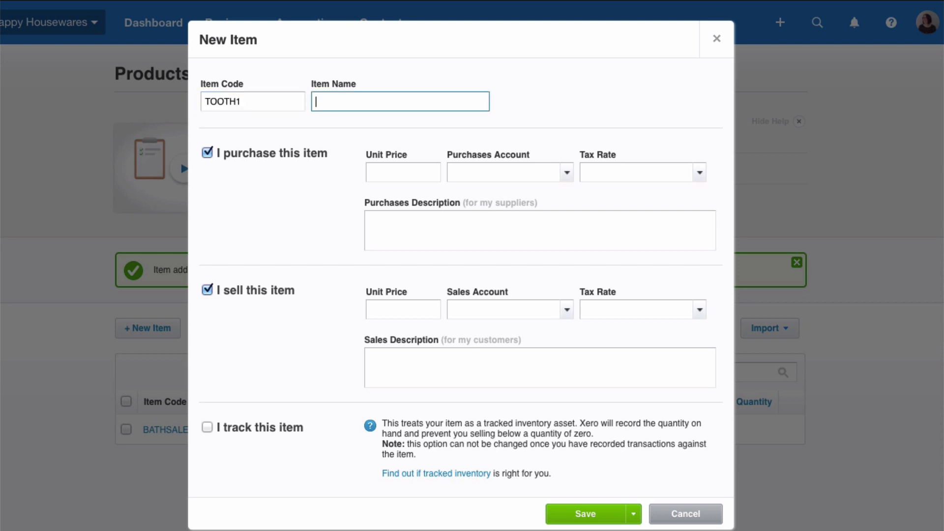
pyautogui.write('Toothbrush Holders')
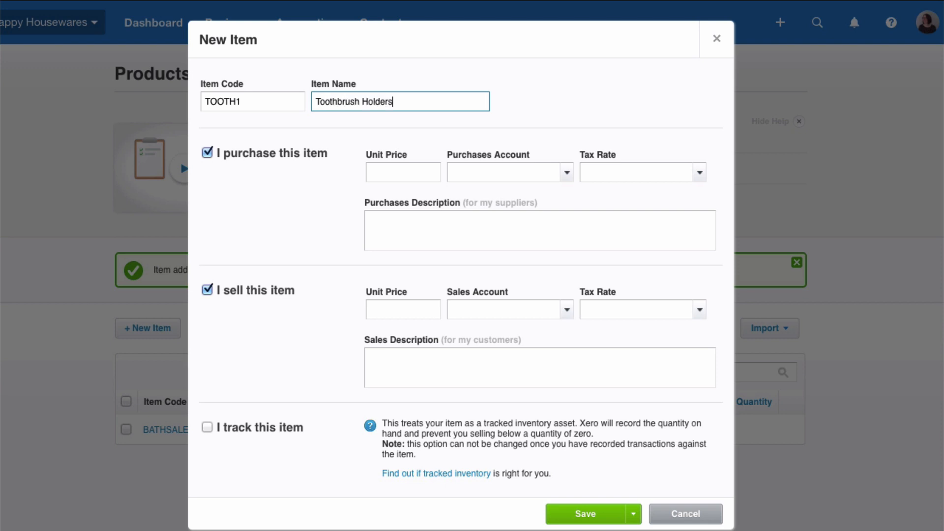
pyautogui.click(207, 153)
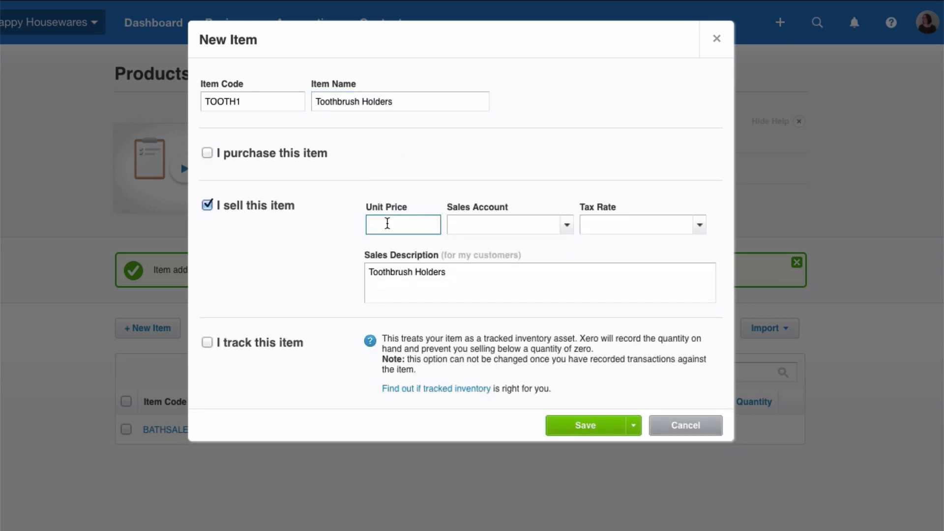
pyautogui.write('25')
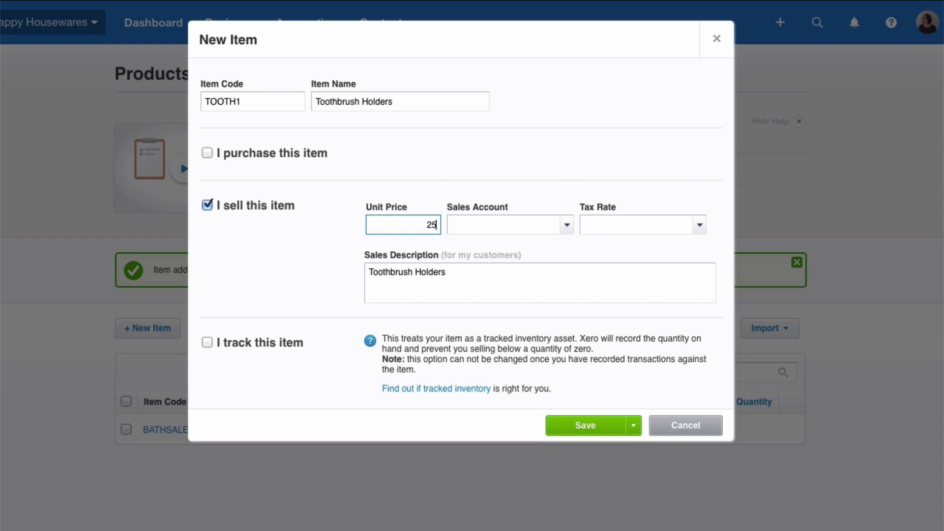
# - Post TOOTH1 to Sales - Bathroom Items, append '- sparkly' to its description, and save
pyautogui.click(509, 224)
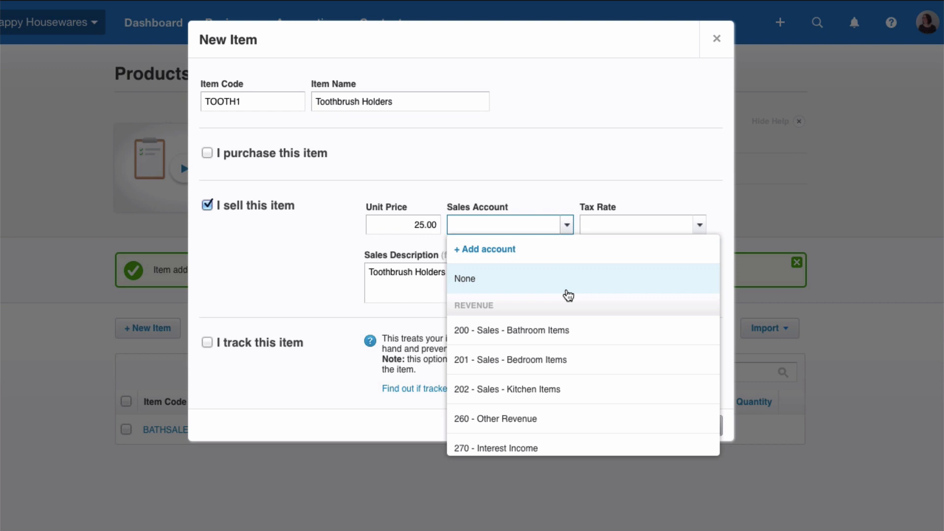
pyautogui.click(510, 330)
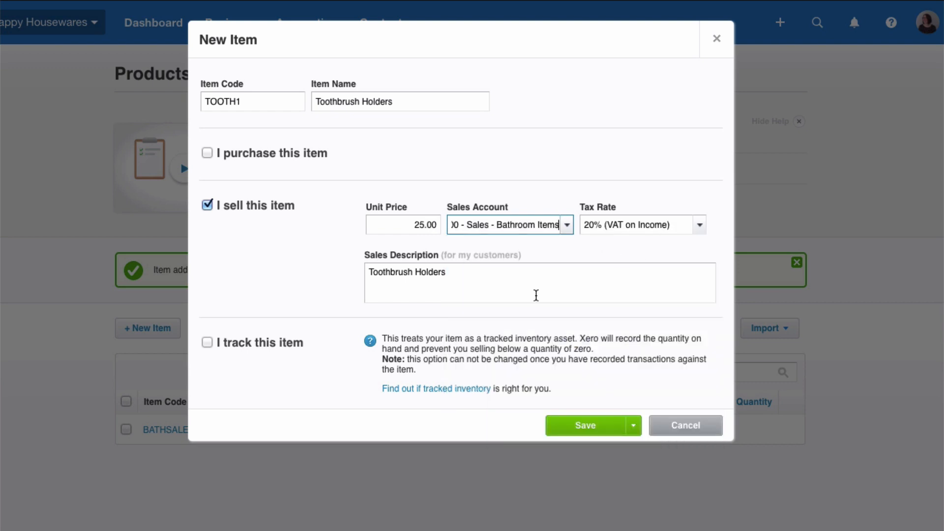
pyautogui.moveTo(461, 284)
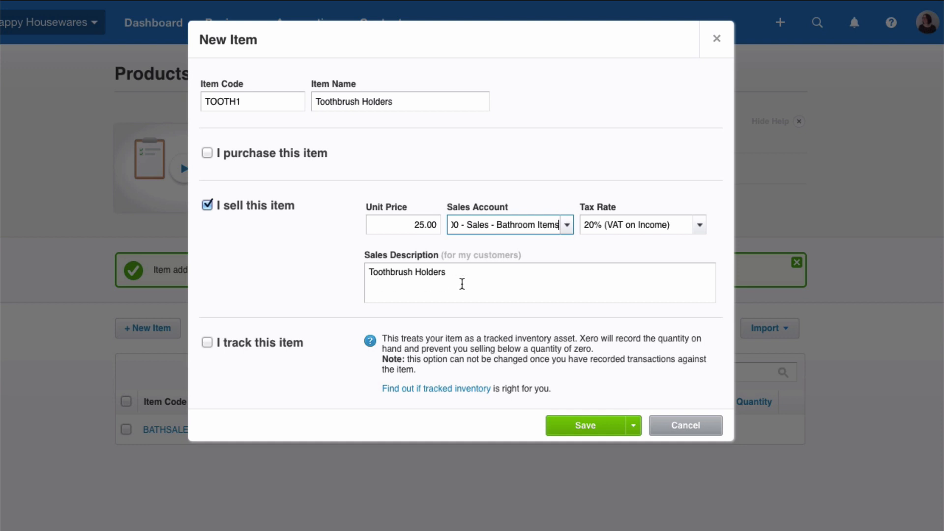
pyautogui.moveTo(475, 290)
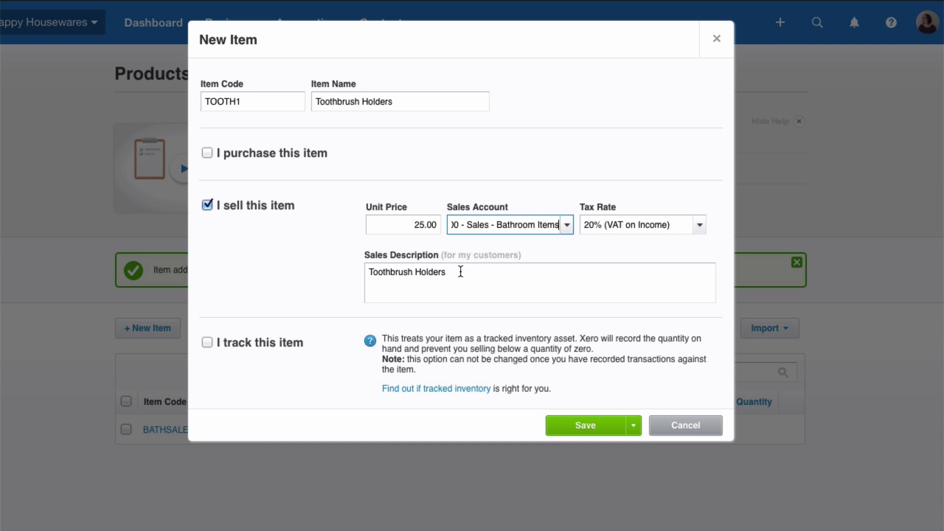
pyautogui.click(539, 284)
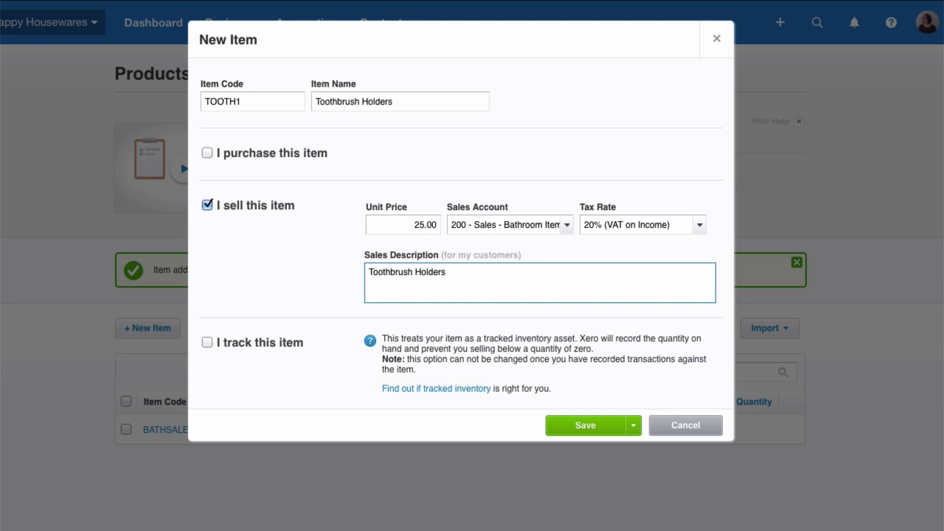
pyautogui.write('- sparkly')
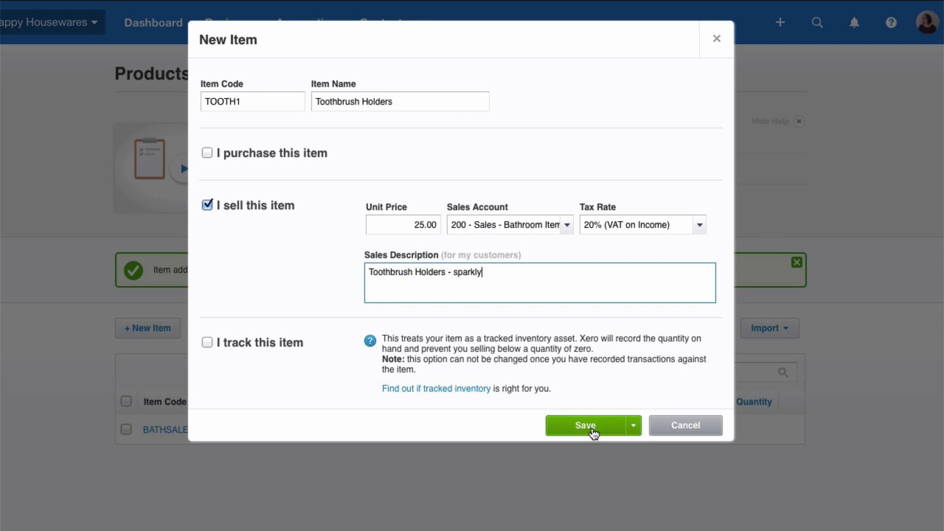
pyautogui.click(585, 424)
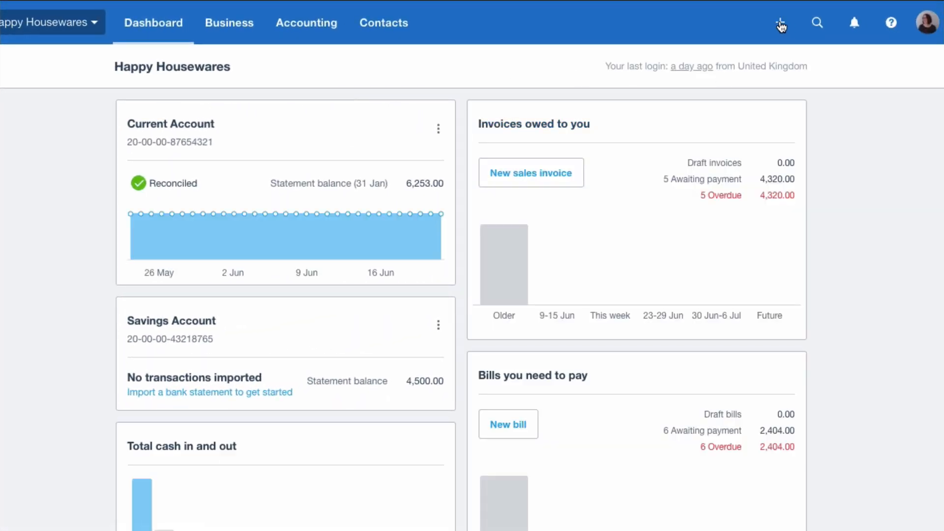
# - Start an invoice to Lomond Homes dated 31 Jan 2019, due 2 Mar 2019
pyautogui.click(780, 22)
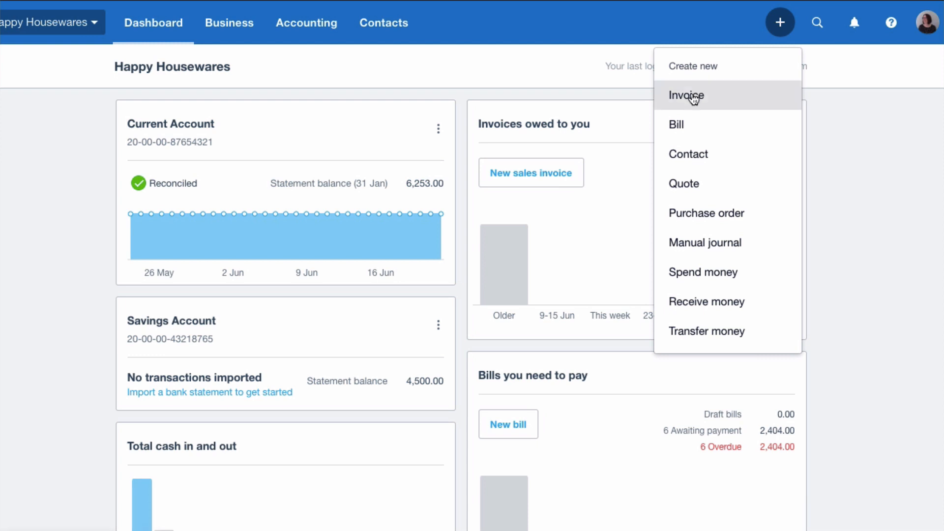
pyautogui.click(686, 95)
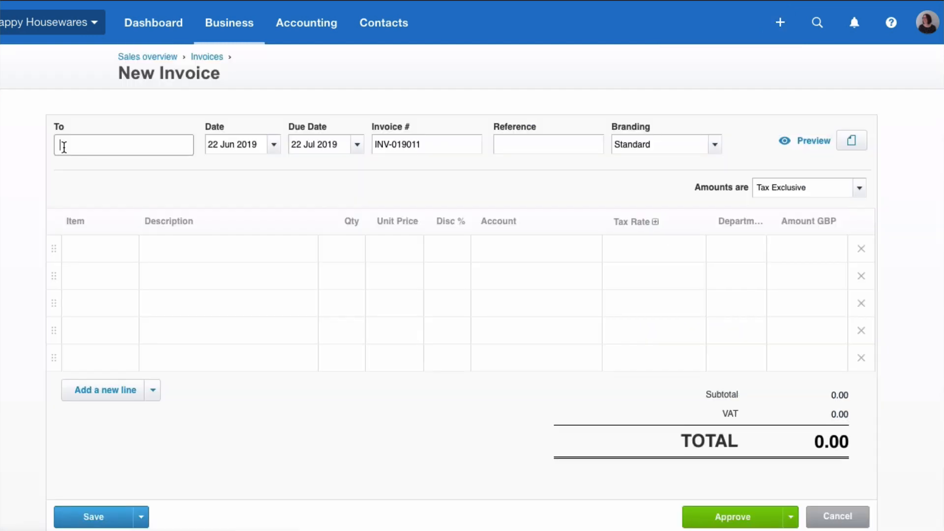
pyautogui.write('lomond Homes')
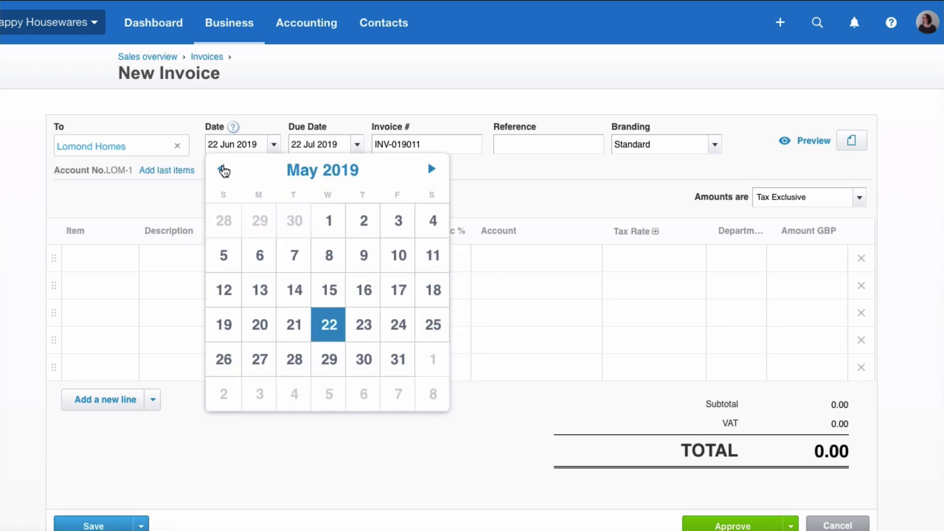
pyautogui.click(220, 169)
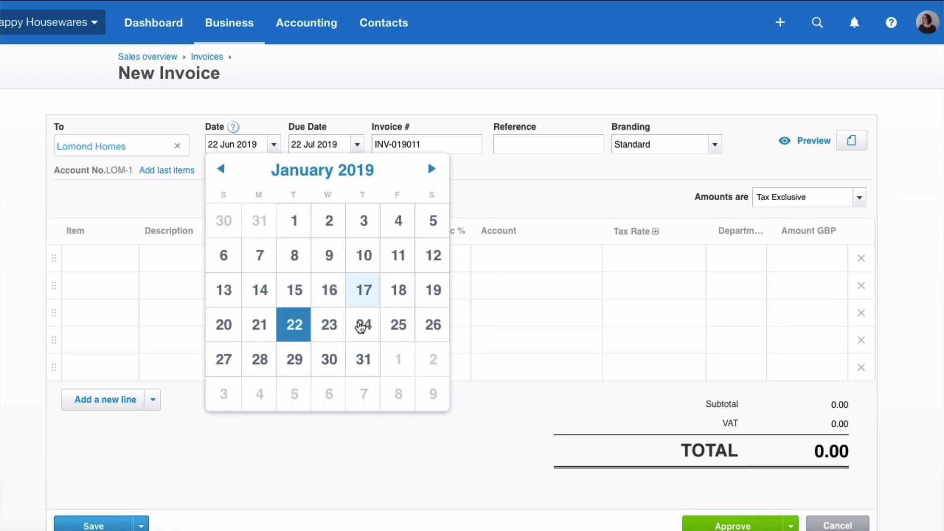
pyautogui.click(363, 359)
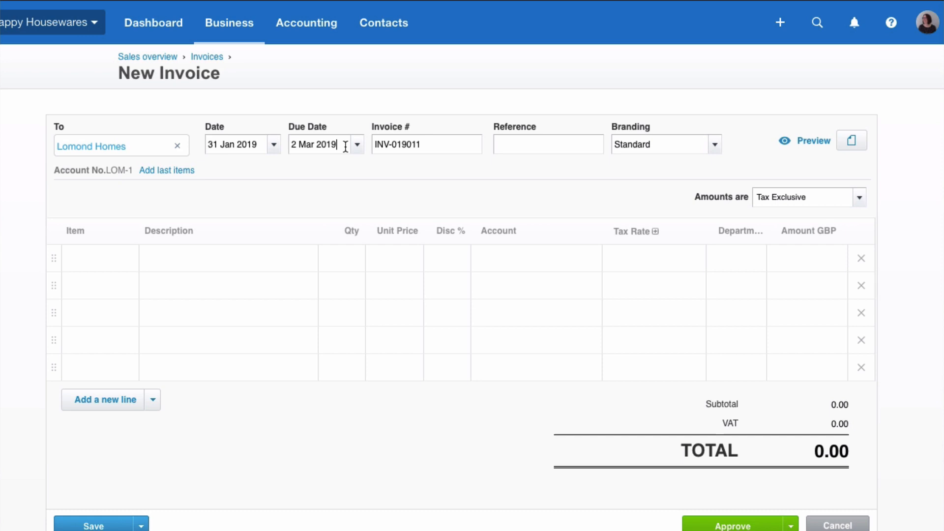
pyautogui.click(427, 144)
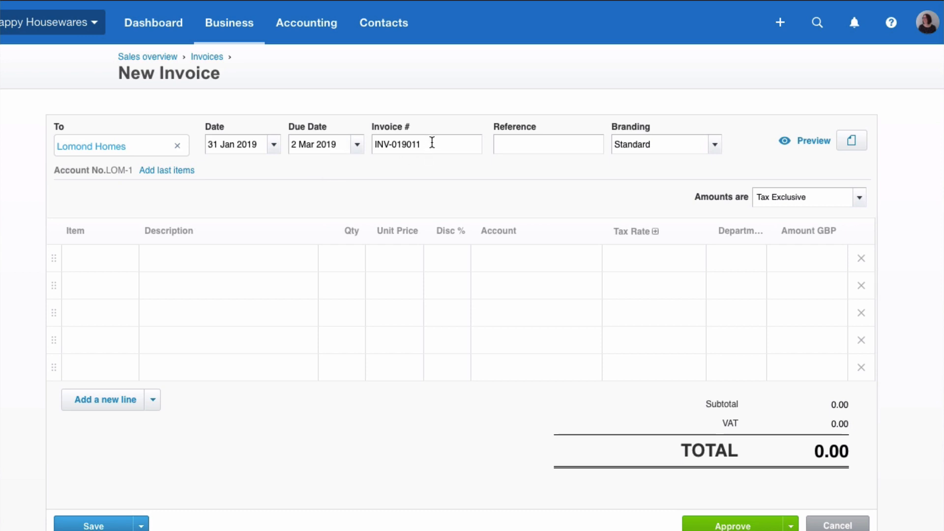
pyautogui.moveTo(141, 270)
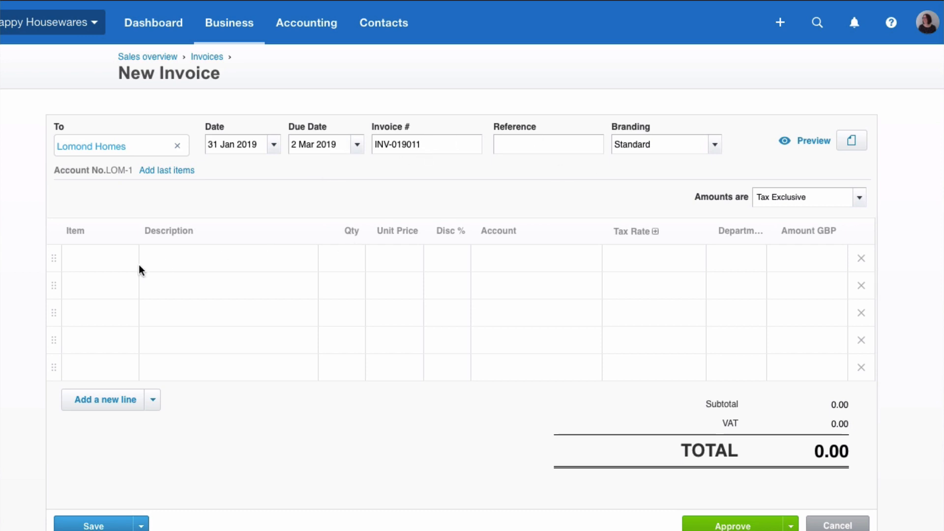
pyautogui.click(96, 257)
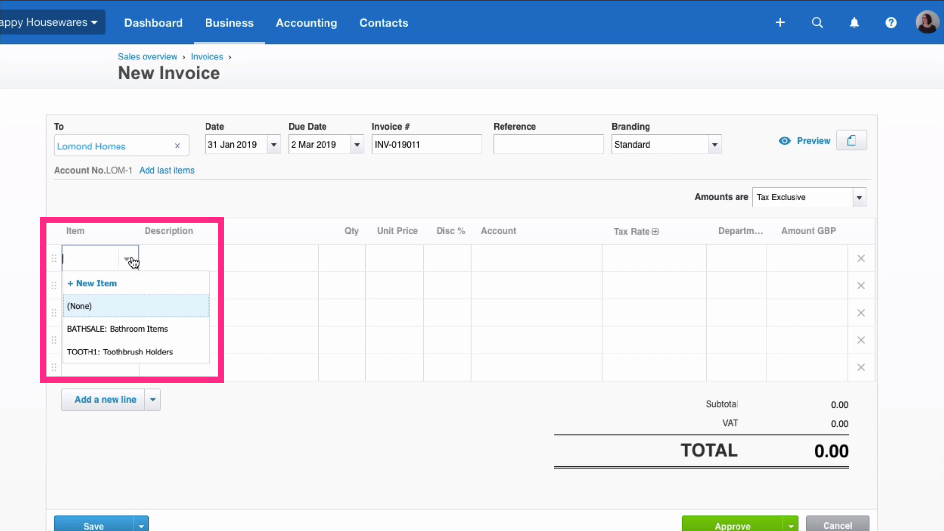
pyautogui.moveTo(132, 352)
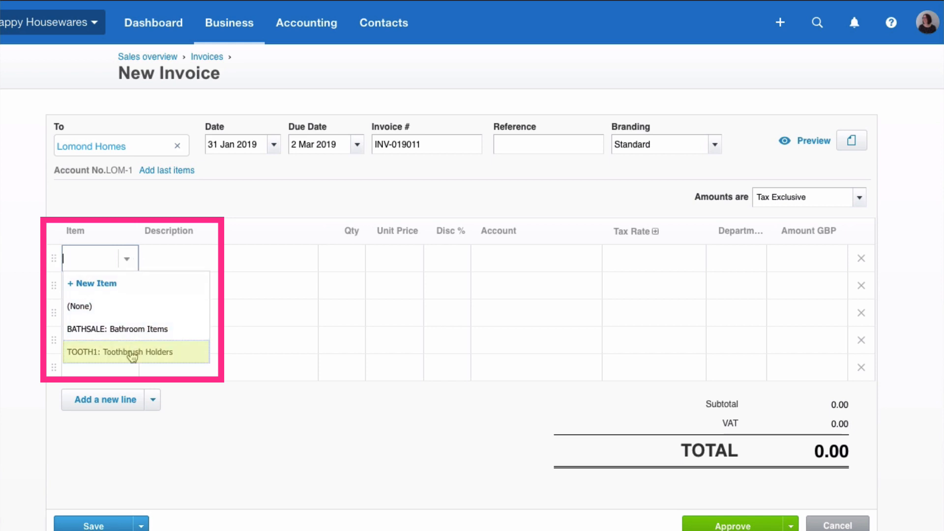
# - Pick TOOTH1 for the first line, then switch it to BATHSALE Bathroom Items
pyautogui.click(132, 352)
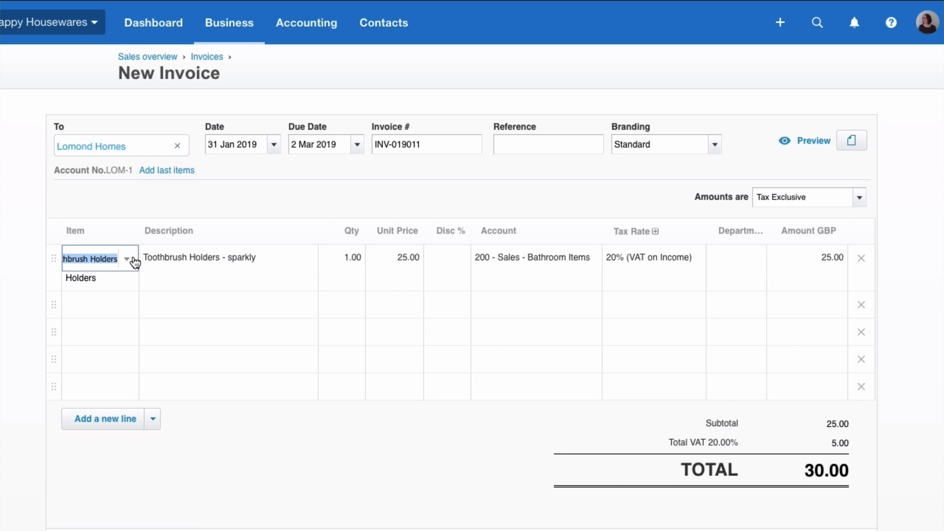
pyautogui.click(126, 259)
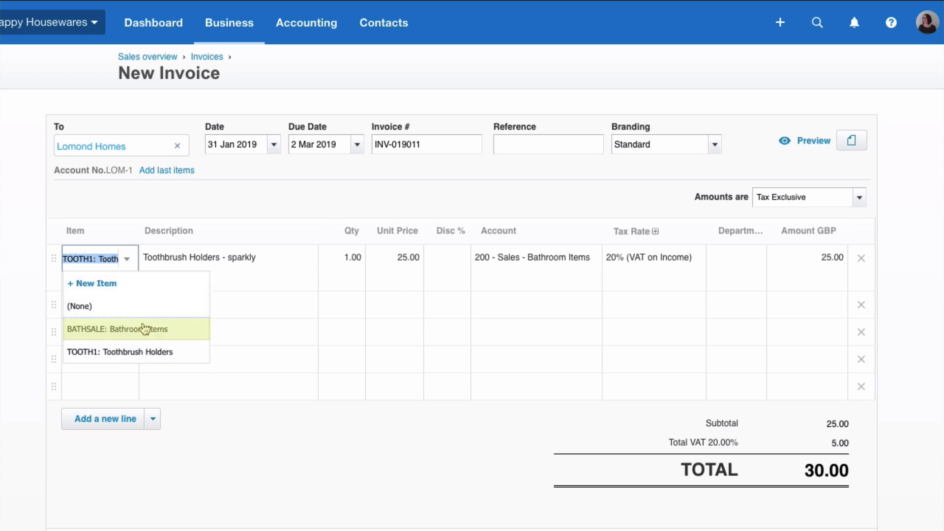
pyautogui.moveTo(90, 284)
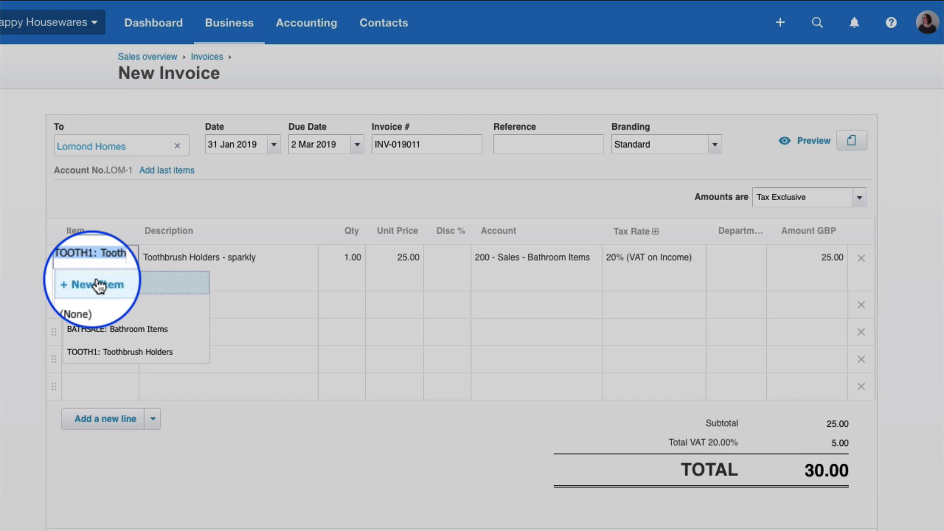
pyautogui.moveTo(134, 329)
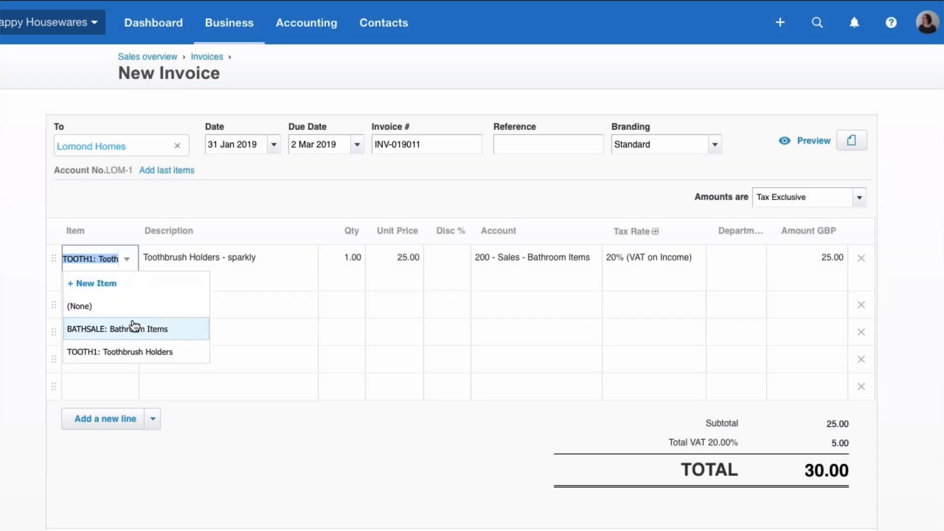
pyautogui.click(117, 329)
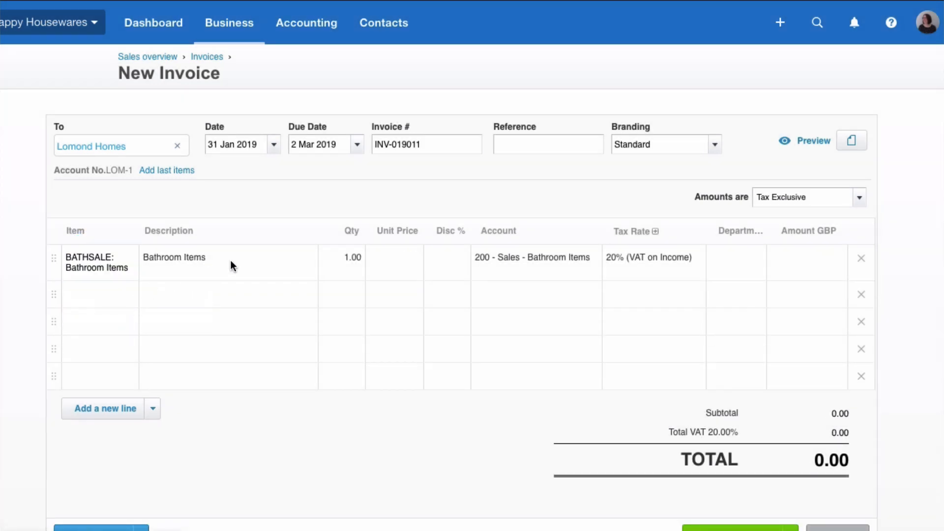
# - Price the Bathroom Items line at 400 beside a 25.00 Toothbrush Holders line
pyautogui.click(228, 266)
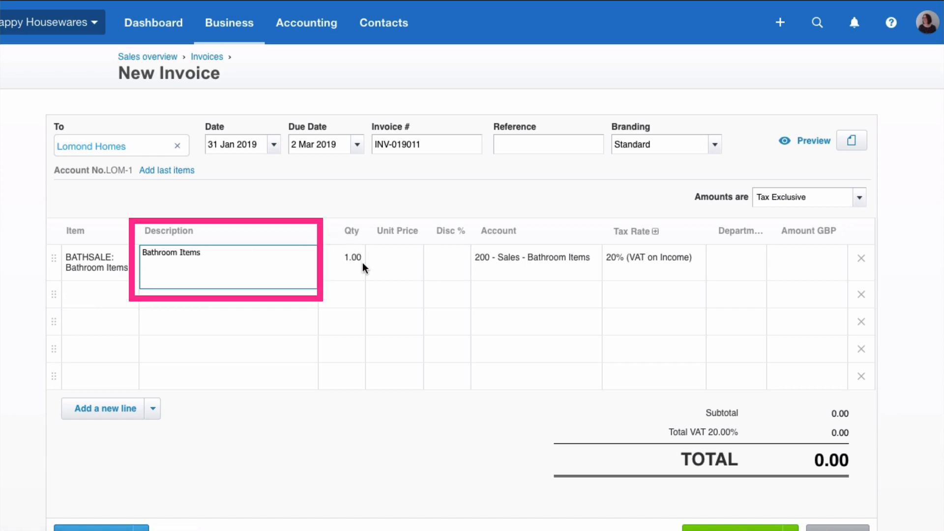
pyautogui.click(394, 257)
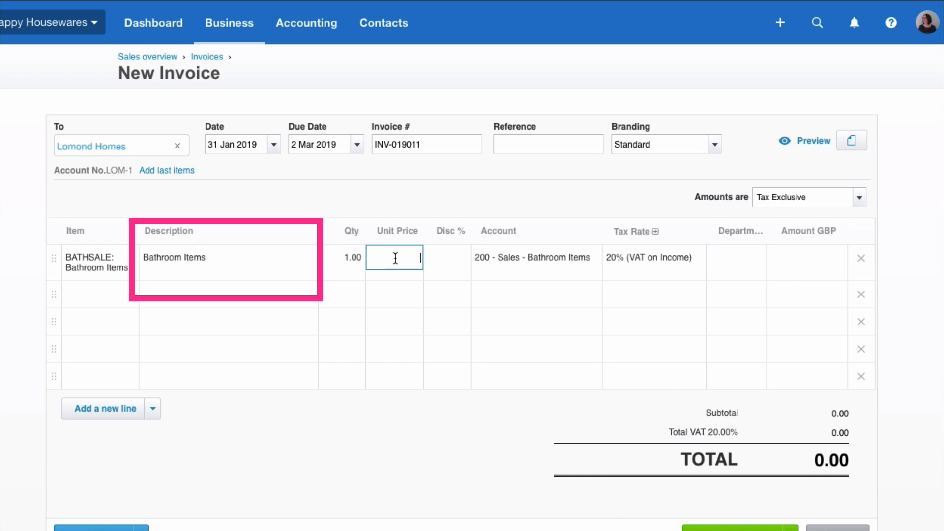
pyautogui.write('400.00')
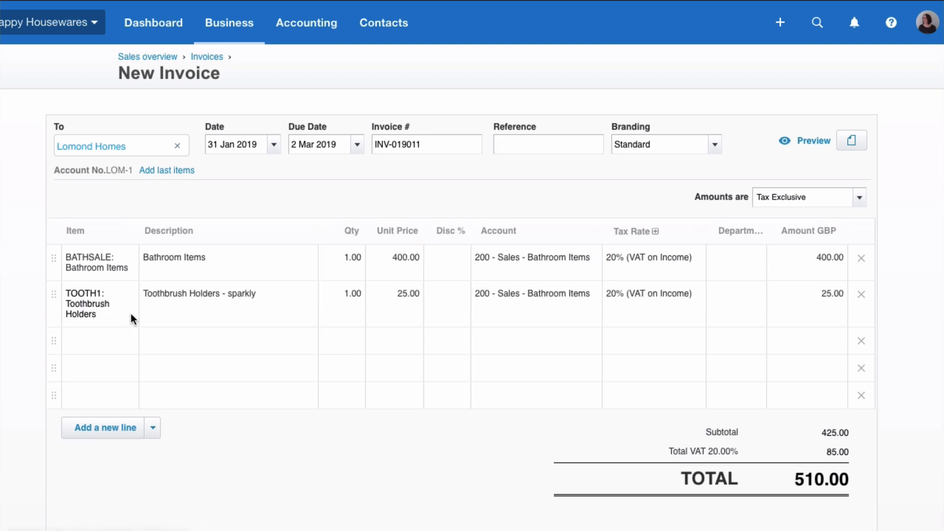
pyautogui.moveTo(405, 296)
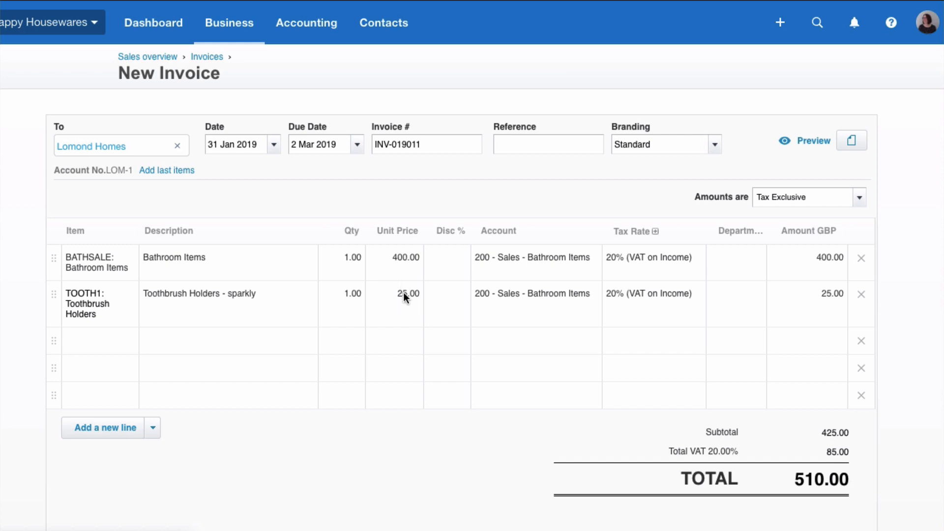
pyautogui.moveTo(389, 300)
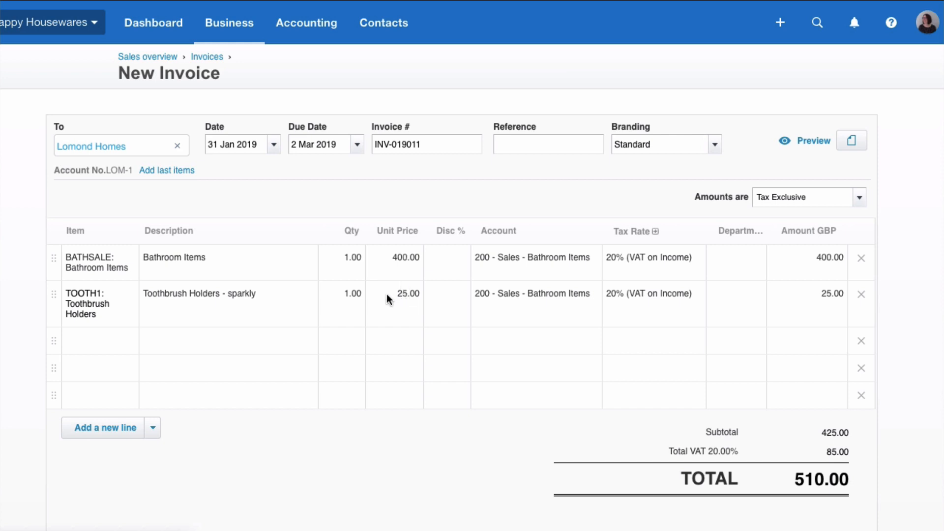
pyautogui.moveTo(408, 301)
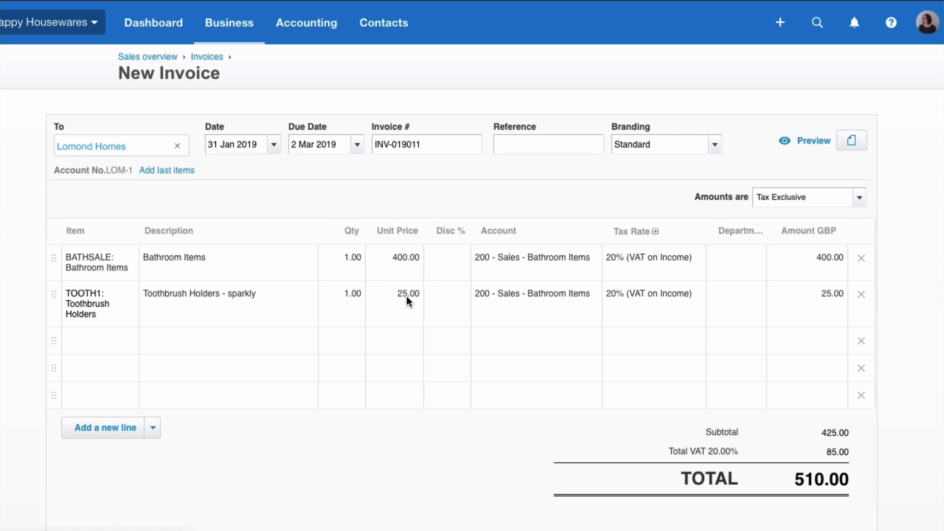
pyautogui.moveTo(369, 347)
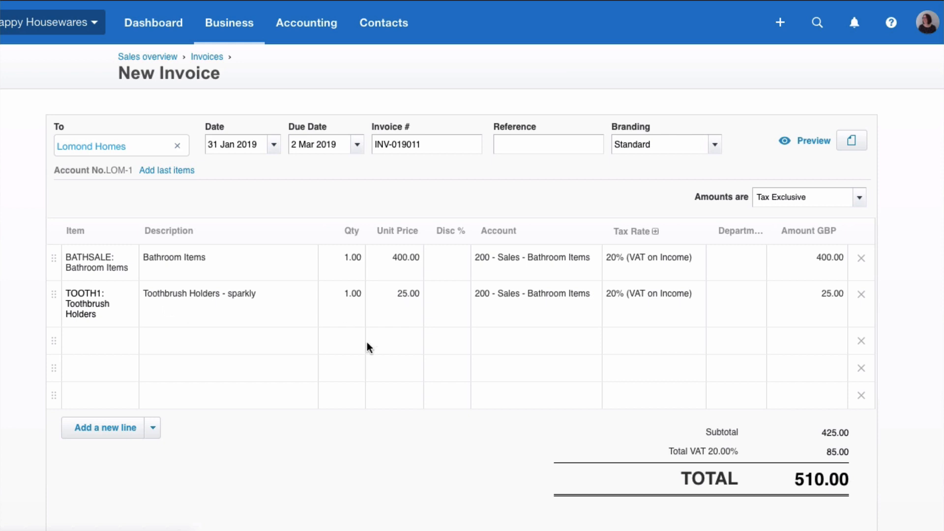
pyautogui.click(395, 294)
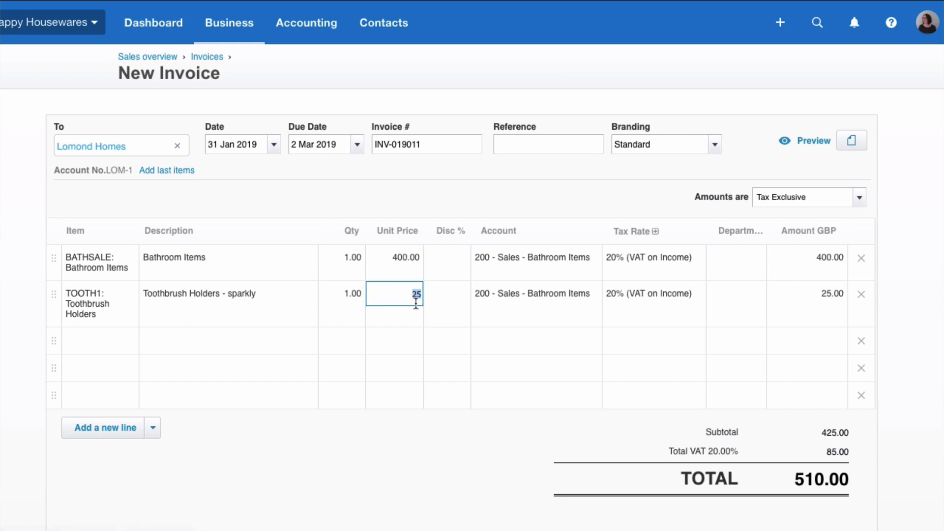
# - Change the Toothbrush Holders price to 30, then delete that line, leaving 480.00 total
pyautogui.write('30')
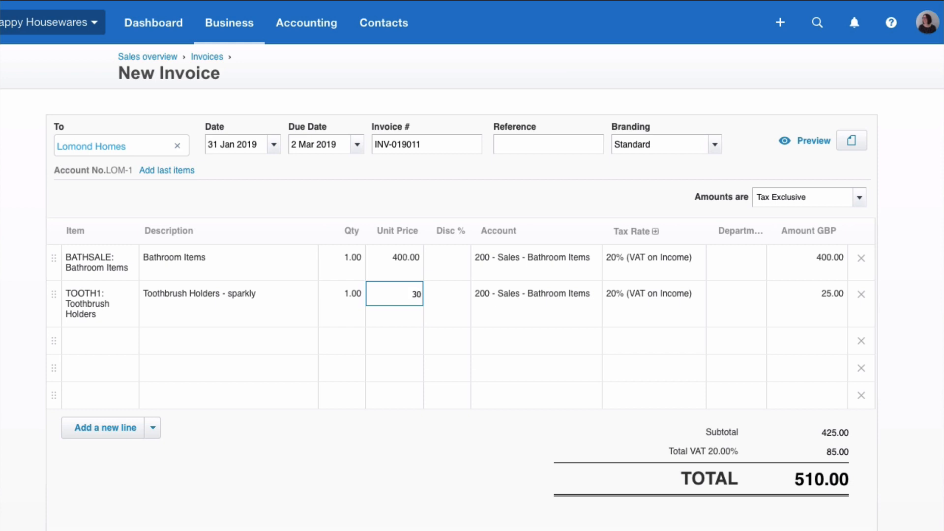
pyautogui.press('Tab')
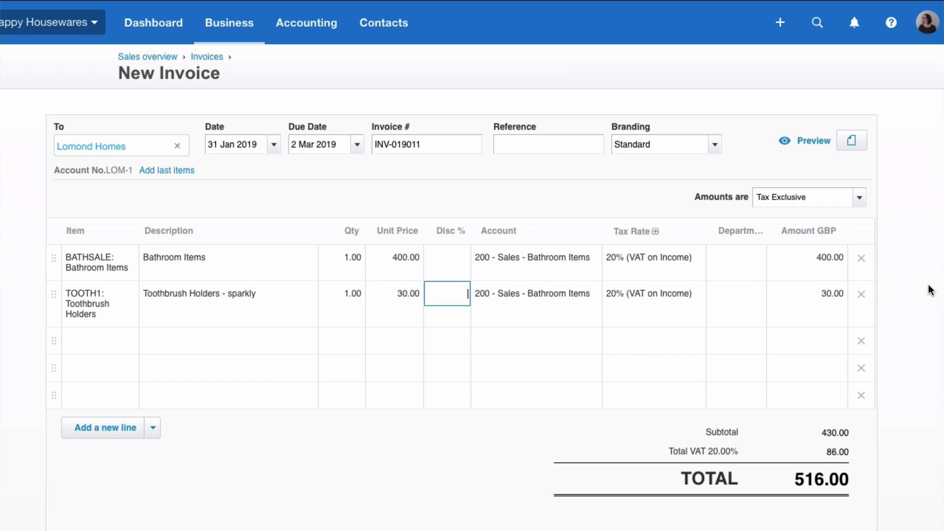
pyautogui.click(861, 295)
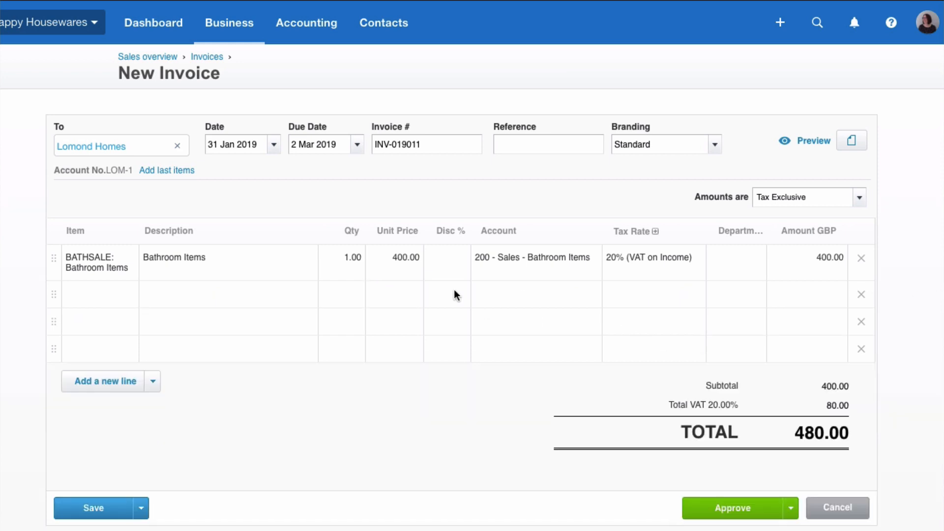
pyautogui.moveTo(98, 253)
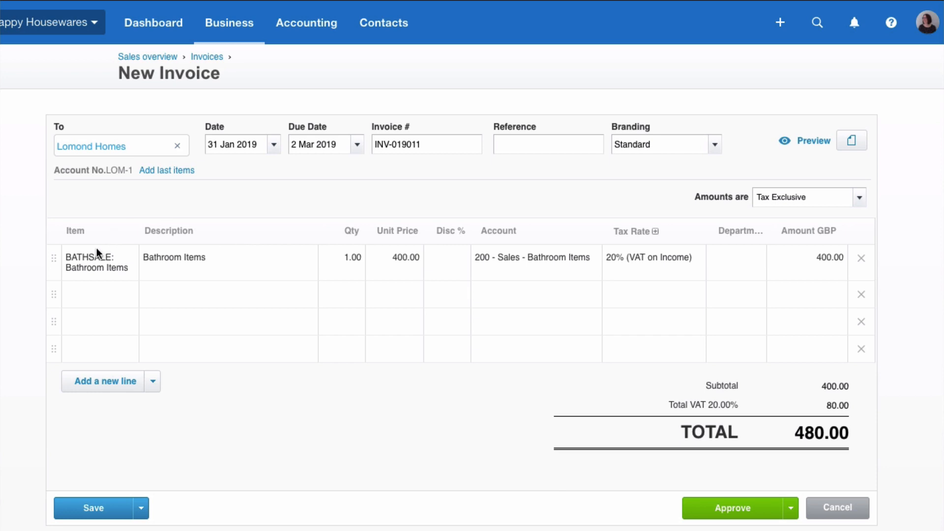
pyautogui.moveTo(191, 270)
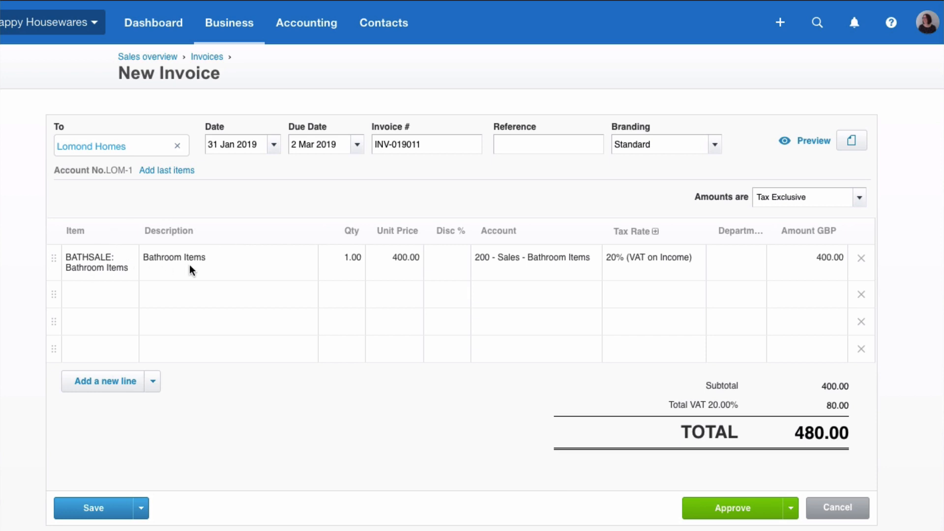
pyautogui.moveTo(398, 269)
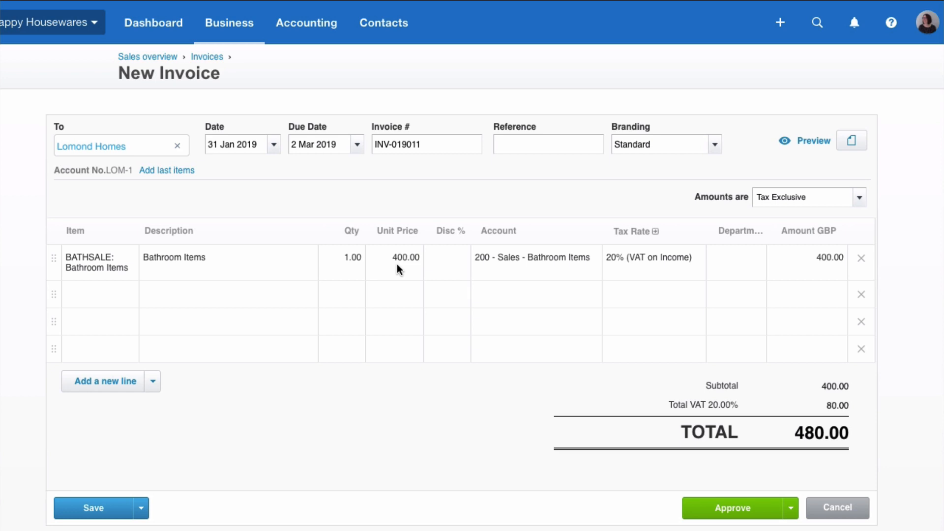
pyautogui.moveTo(414, 265)
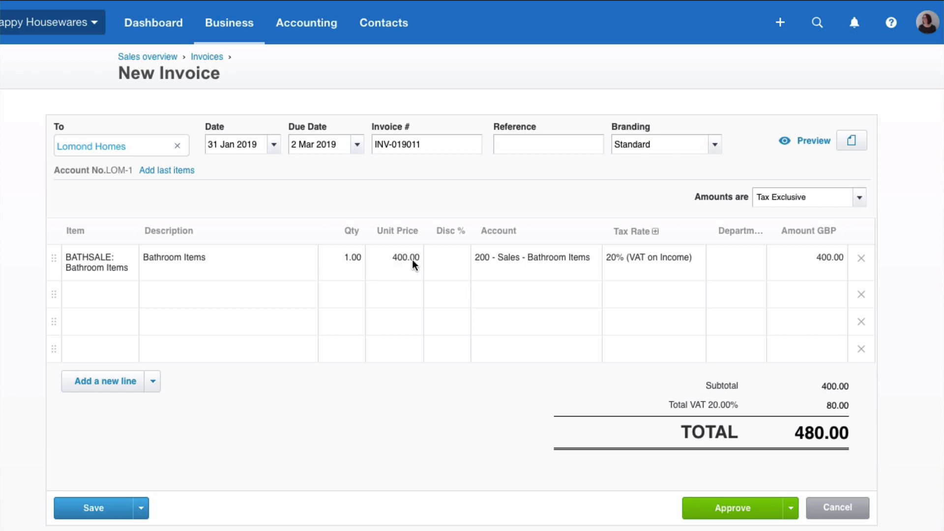
pyautogui.moveTo(551, 266)
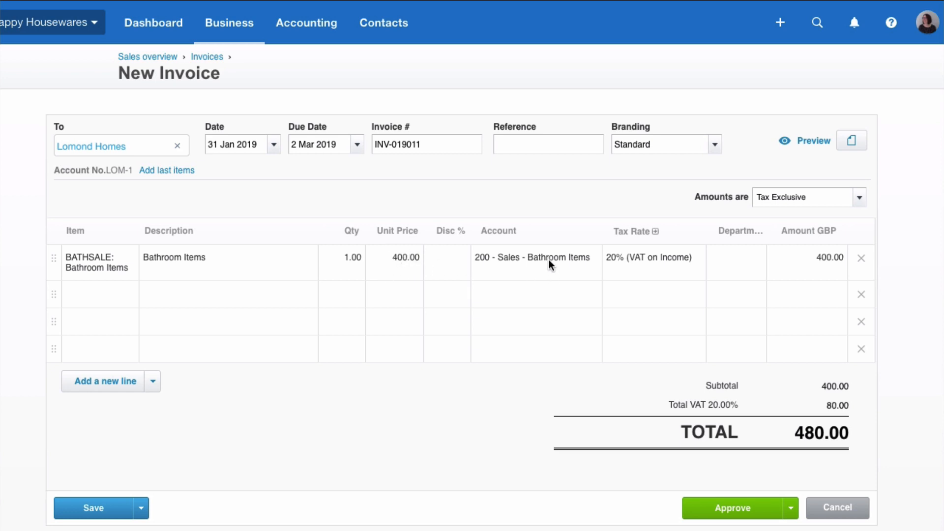
pyautogui.moveTo(645, 266)
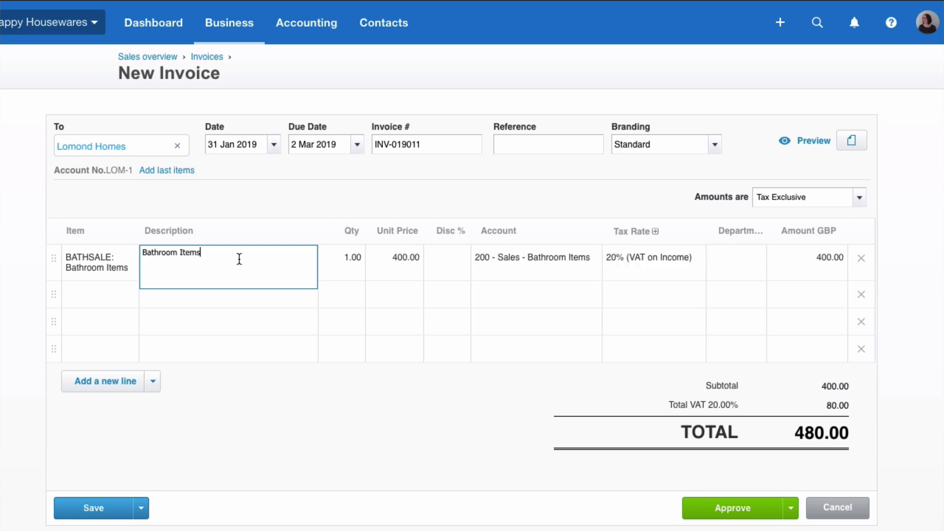
# - Make the line read 'Bathroom Items - various' and approve the Lomond Homes invoice
pyautogui.write('-')
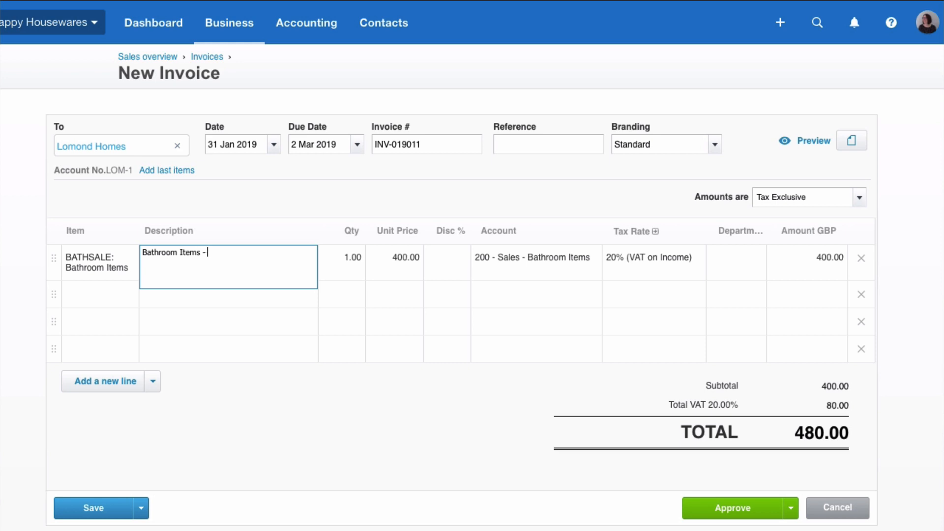
pyautogui.write('various')
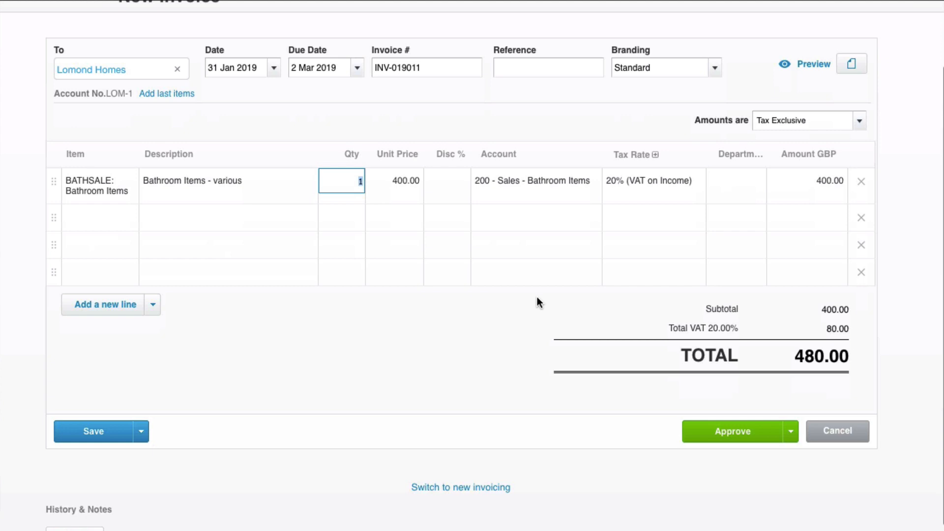
pyautogui.scroll(3)
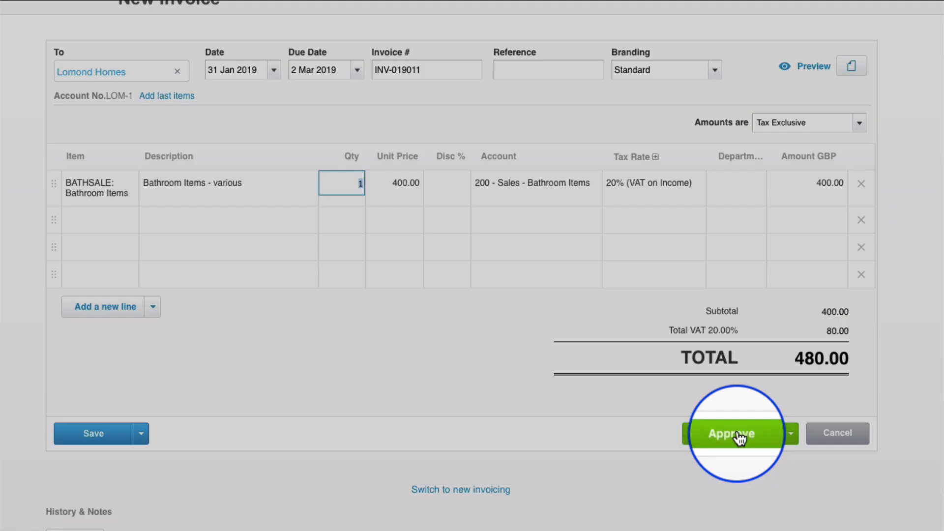
pyautogui.click(732, 433)
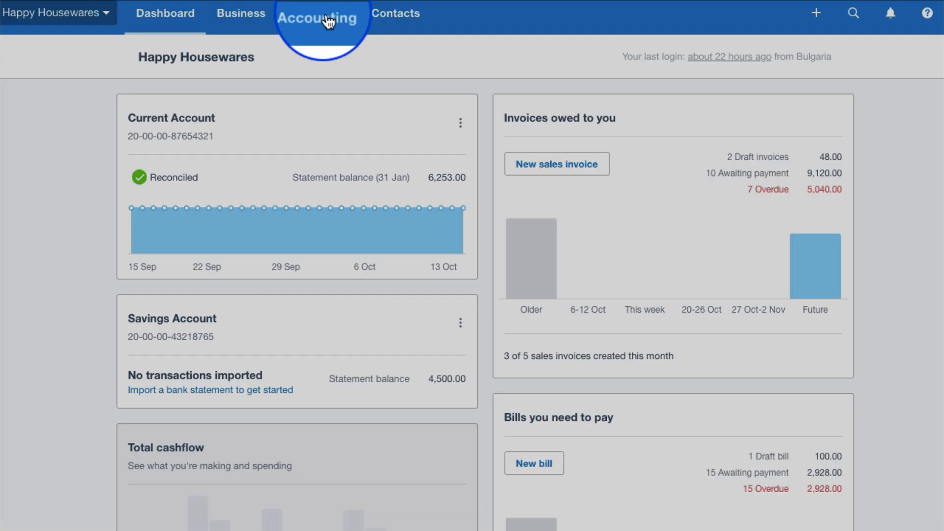
# - Open the Sales By Item report under Inventory in Accounting reports
pyautogui.click(318, 13)
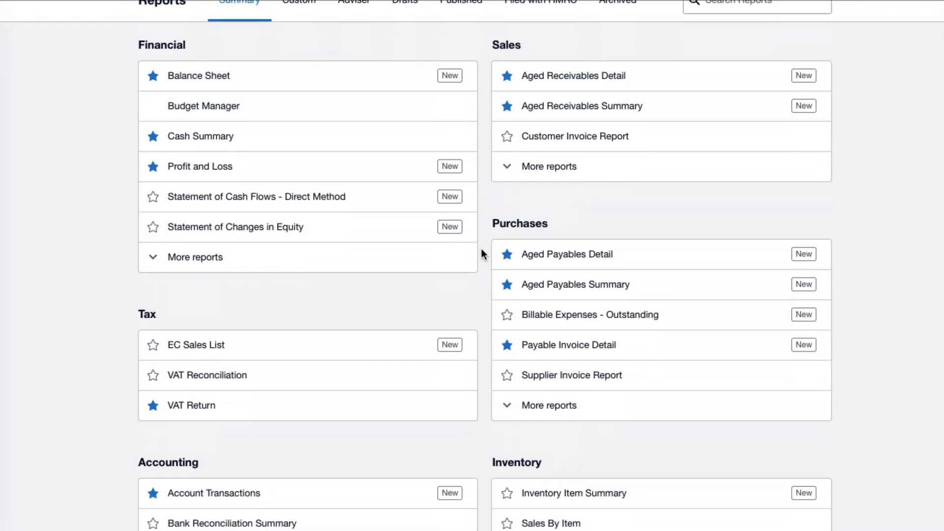
pyautogui.scroll(-3)
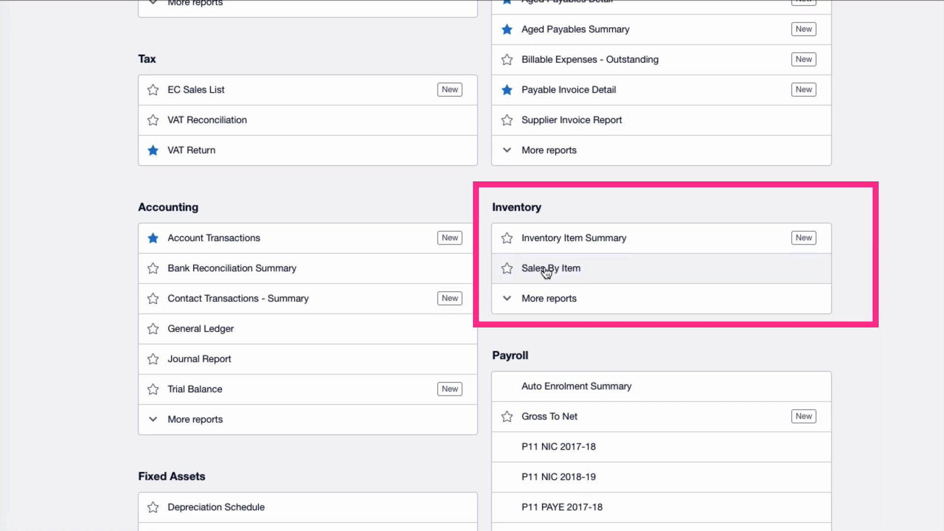
pyautogui.click(550, 268)
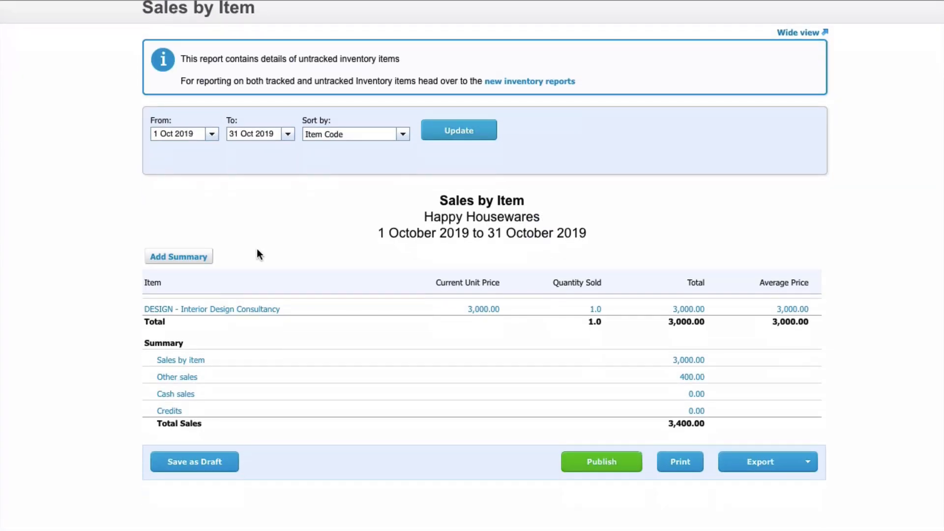
# - Set the Sales by Item report From date to 1 Jan 2019
pyautogui.scroll(-3)
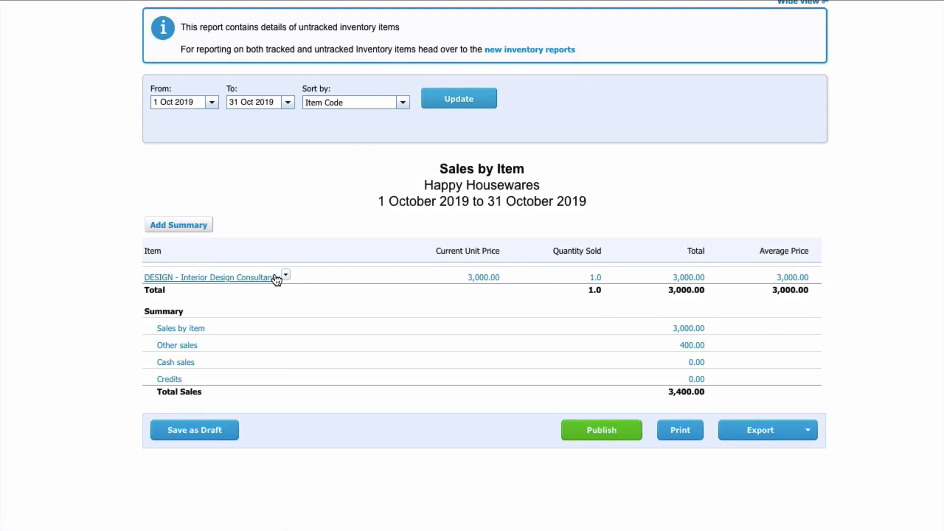
pyautogui.scroll(3)
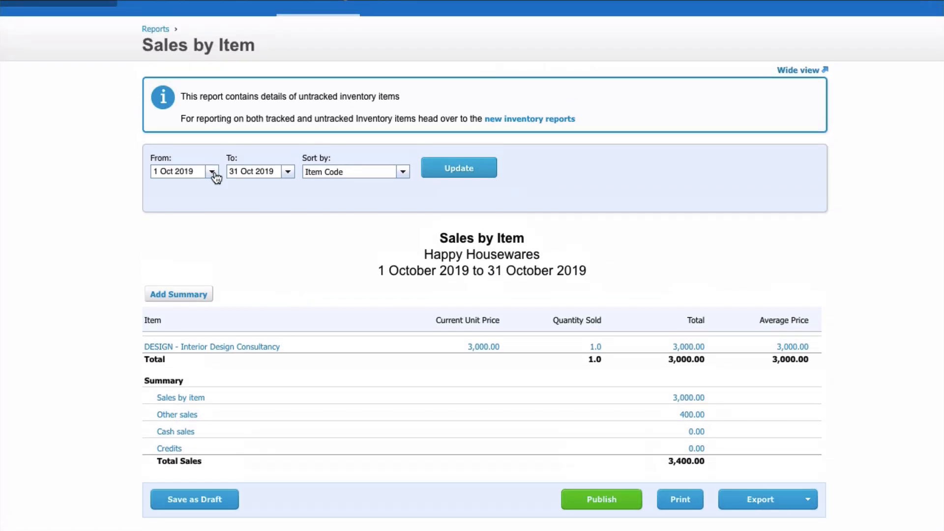
pyautogui.click(211, 172)
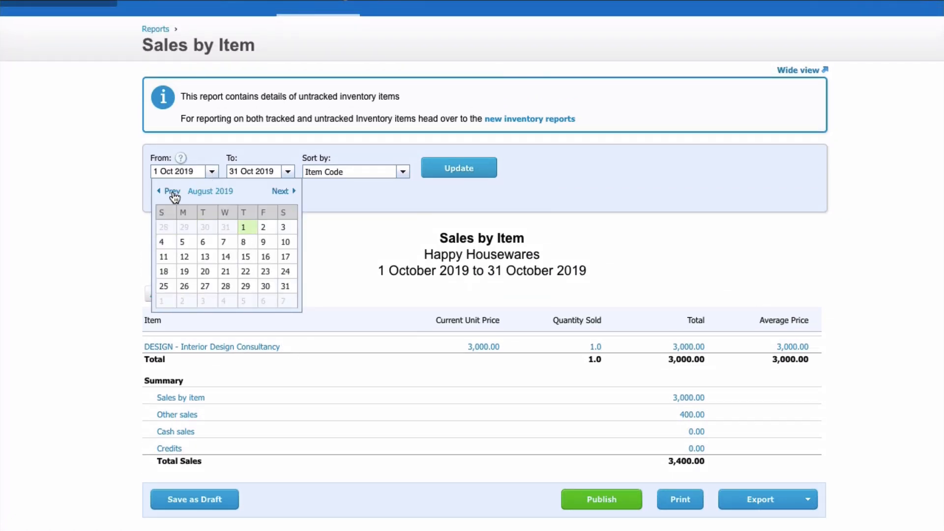
pyautogui.click(170, 191)
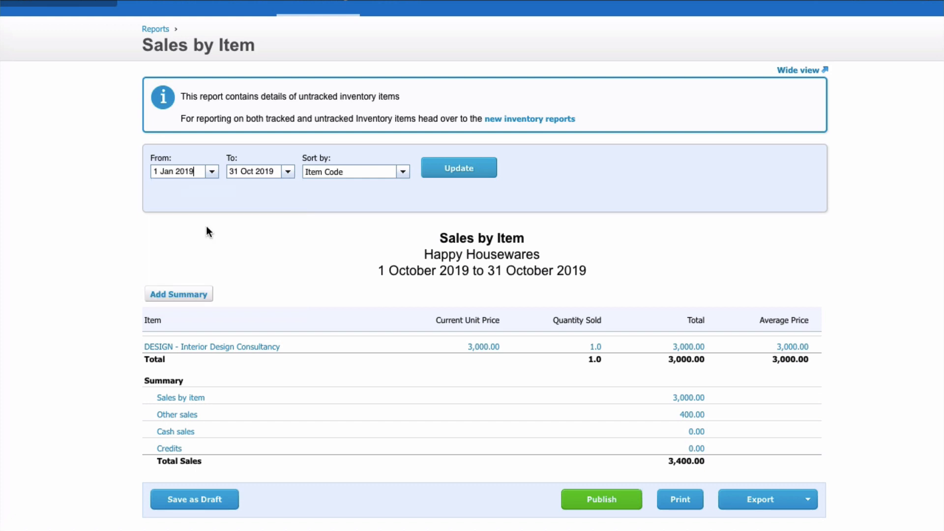
pyautogui.click(287, 171)
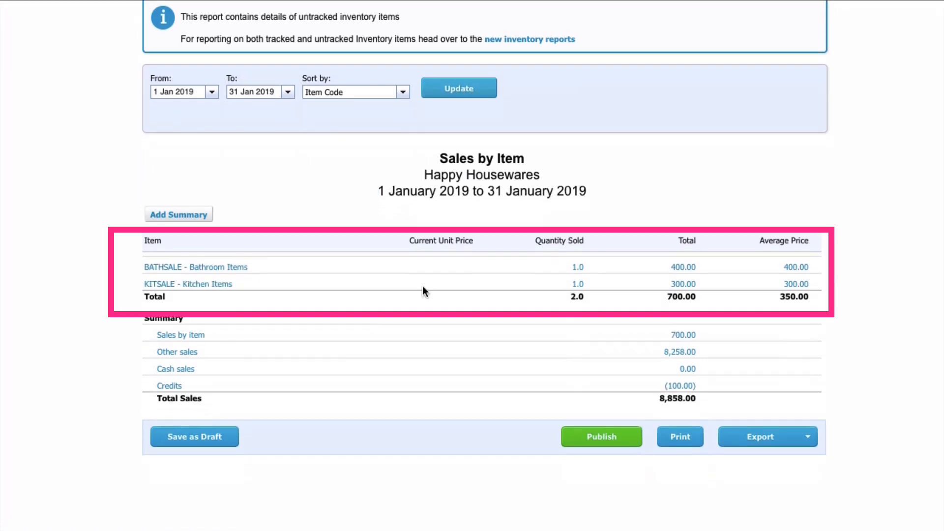
pyautogui.moveTo(265, 273)
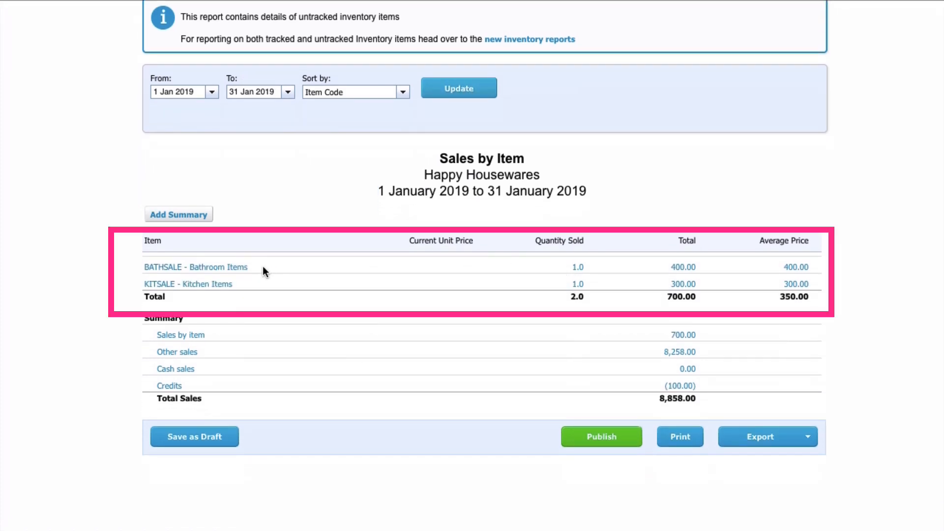
pyautogui.moveTo(214, 284)
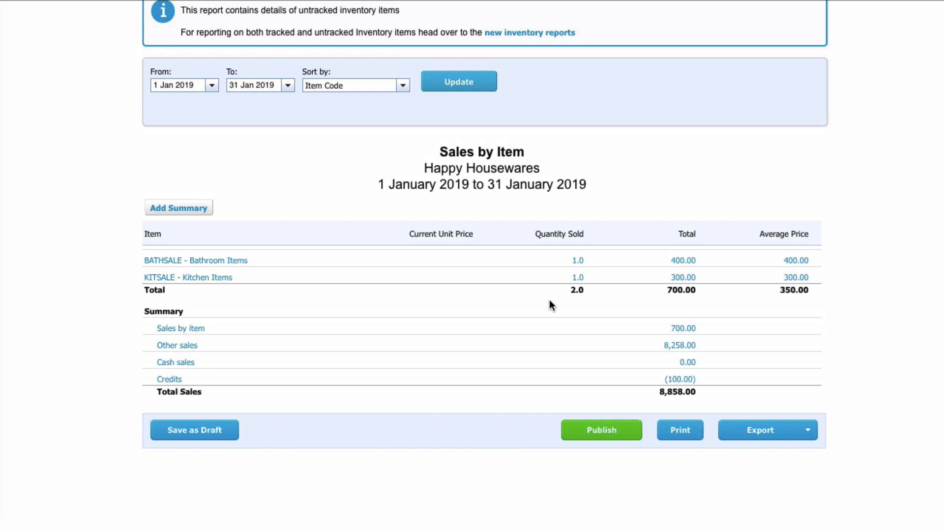
pyautogui.moveTo(525, 316)
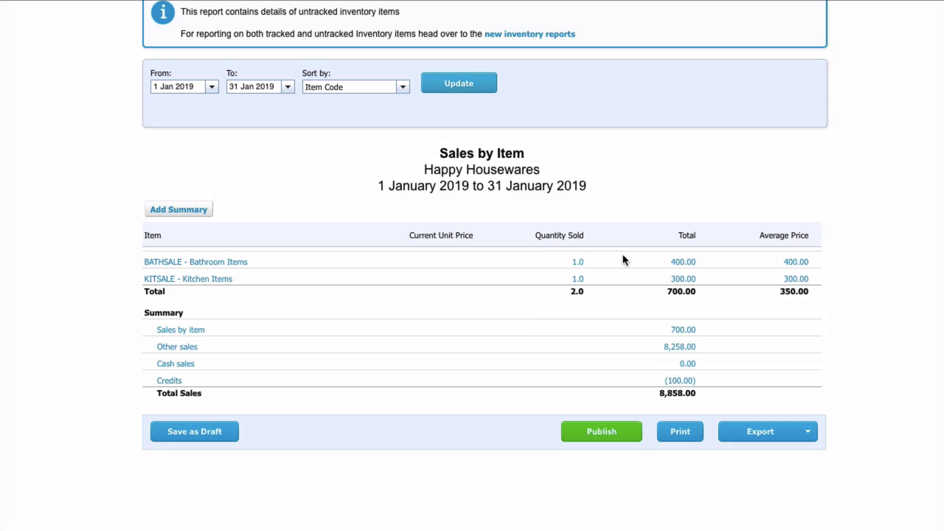
# - Scroll the January 2019 report to review the BATHSALE and KITSALE rows totalling 700.00
pyautogui.scroll(3)
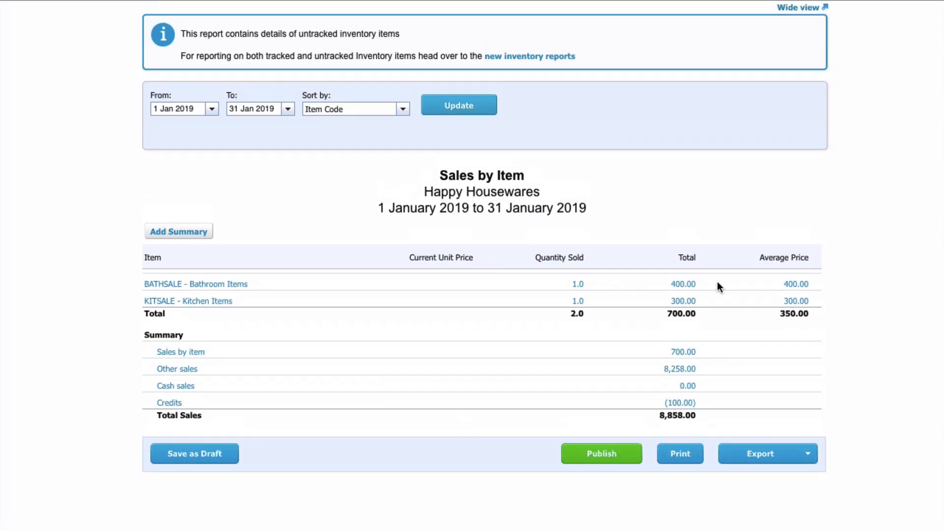
pyautogui.scroll(3)
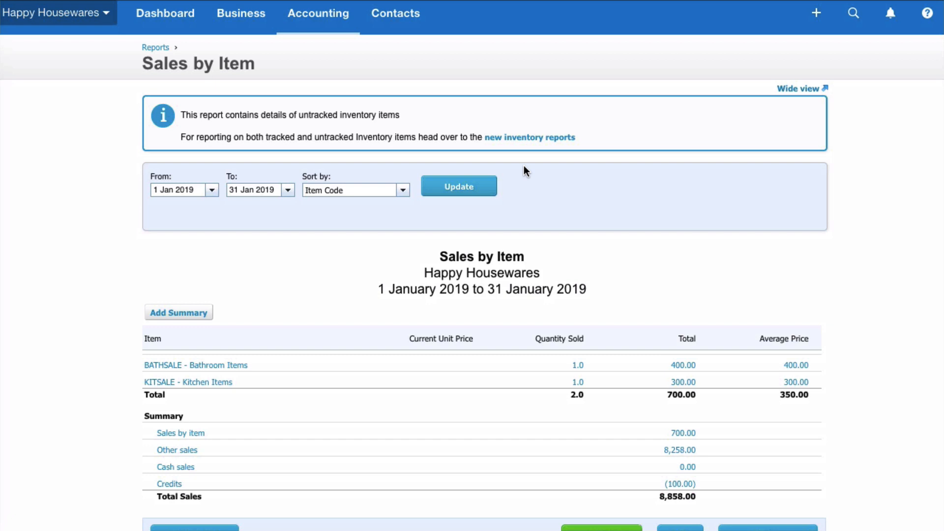
pyautogui.scroll(-3)
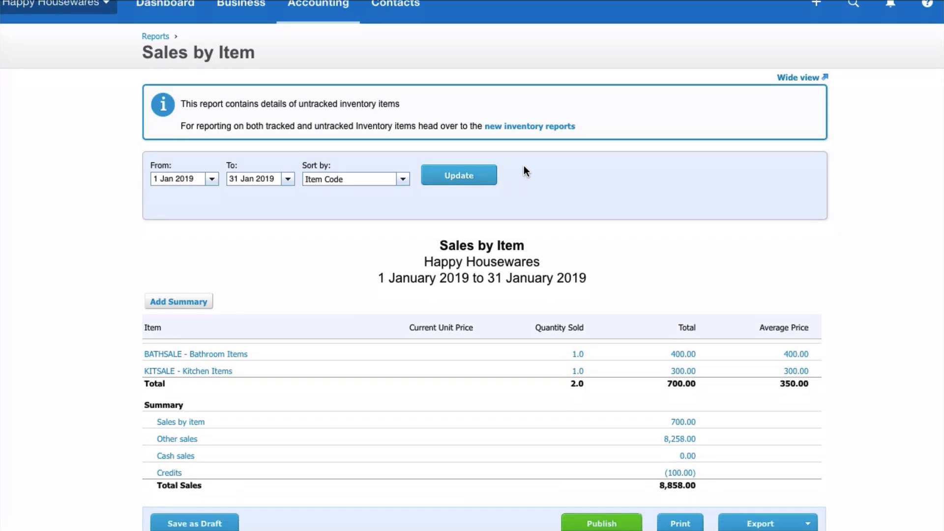